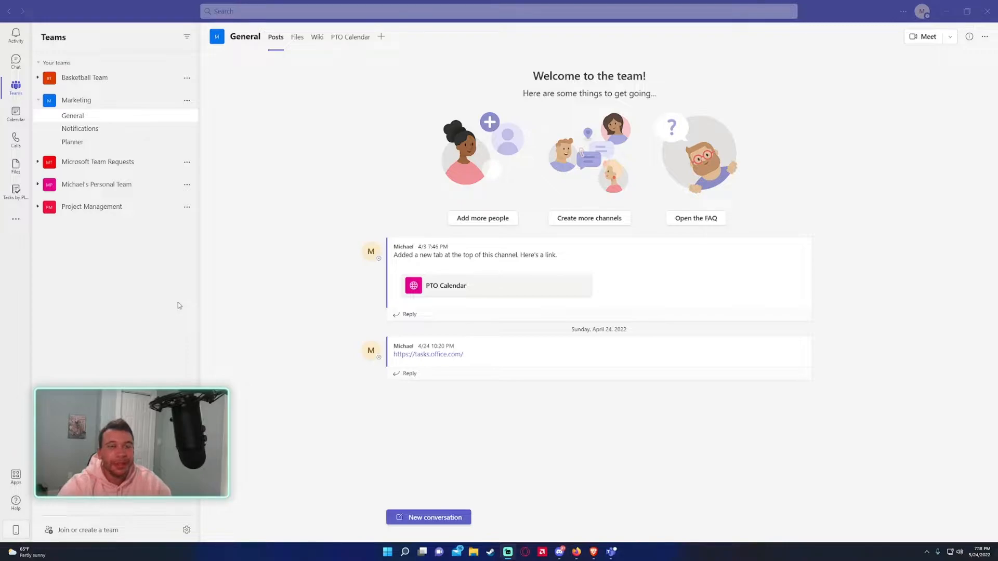
pyautogui.moveTo(182, 307)
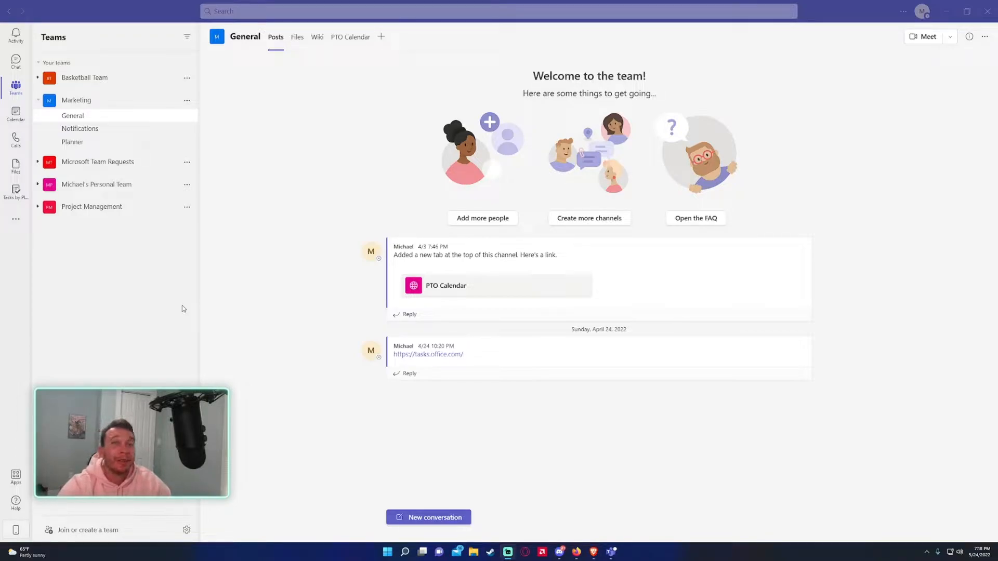
pyautogui.moveTo(239, 301)
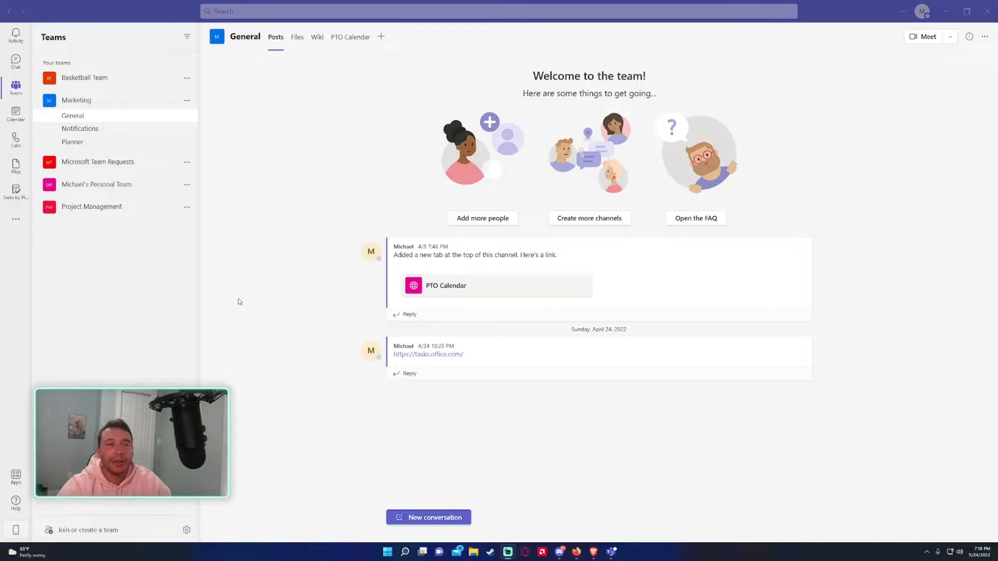
pyautogui.moveTo(143, 141)
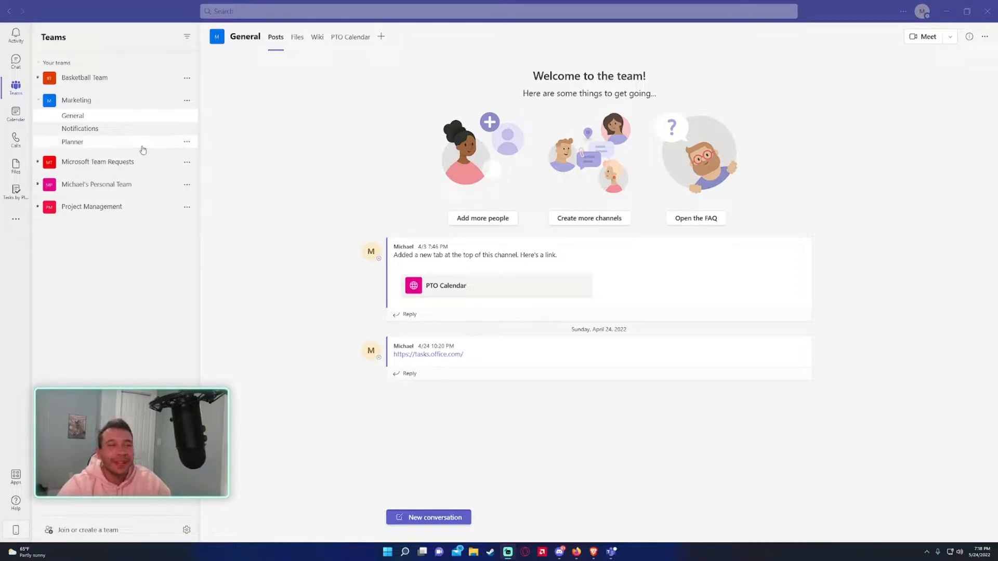
pyautogui.moveTo(122, 112)
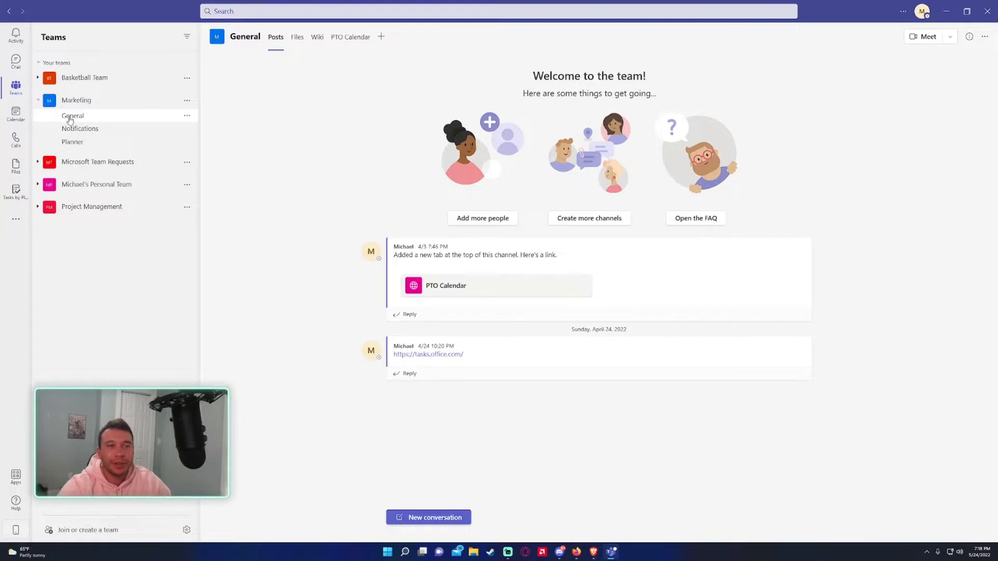
pyautogui.moveTo(81, 128)
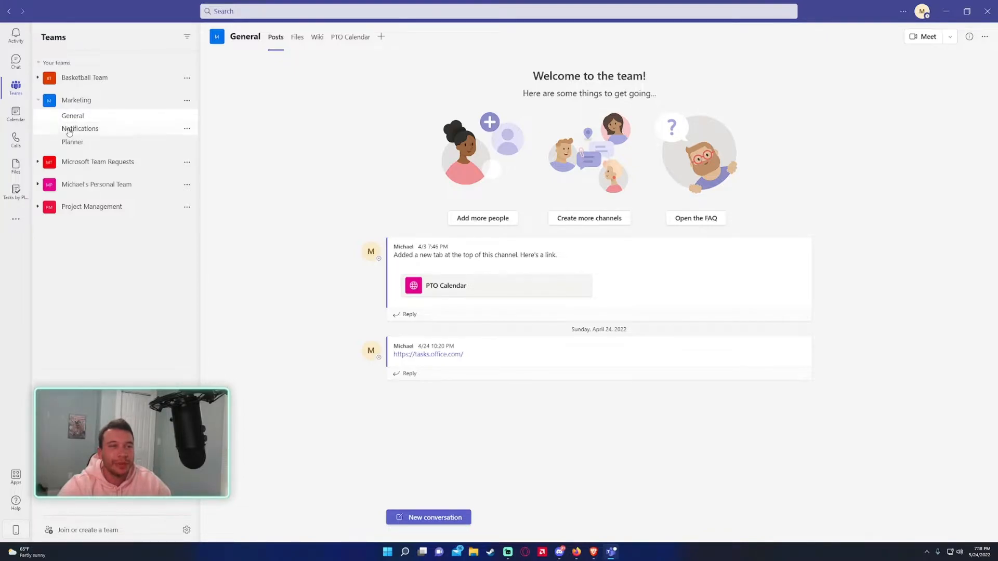
pyautogui.moveTo(381, 36)
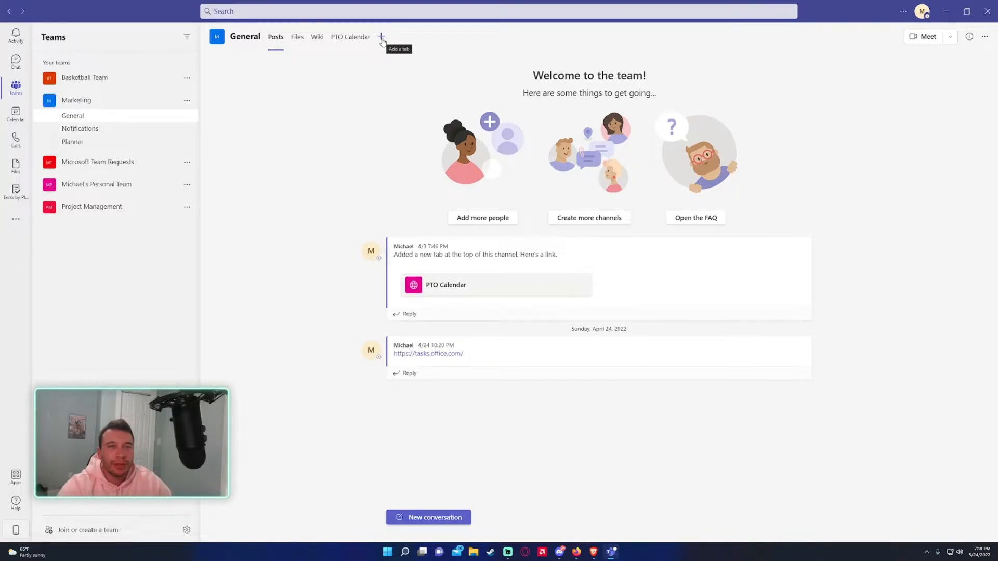
pyautogui.moveTo(382, 45)
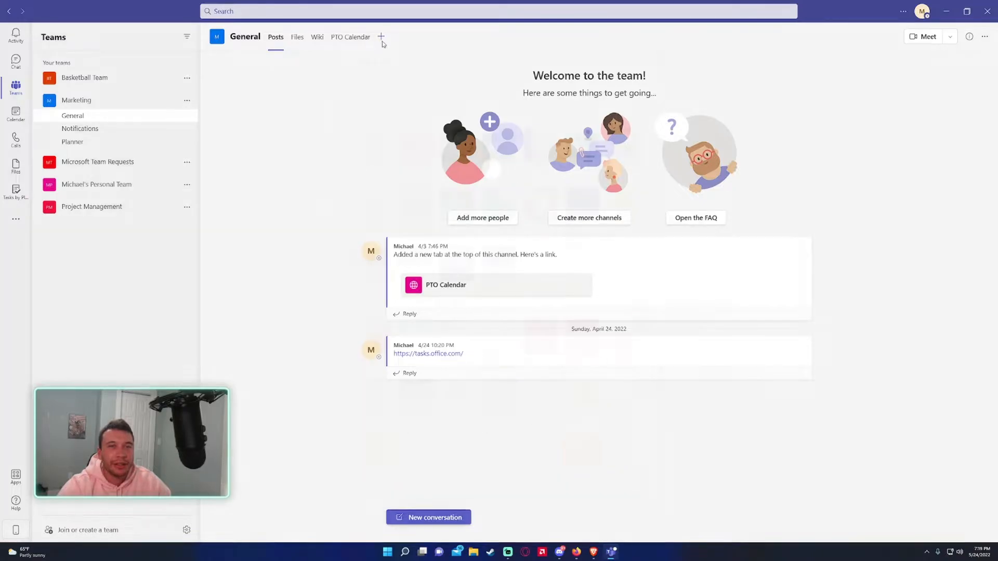
# Search for 'lists' and pick Lists as the new Marketing General channel tab
pyautogui.click(381, 36)
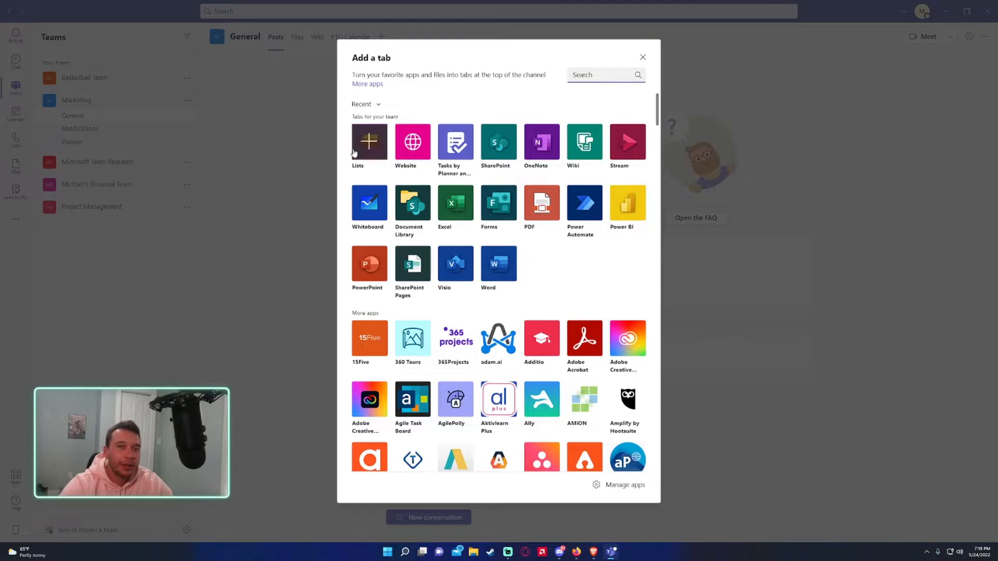
pyautogui.write('lists')
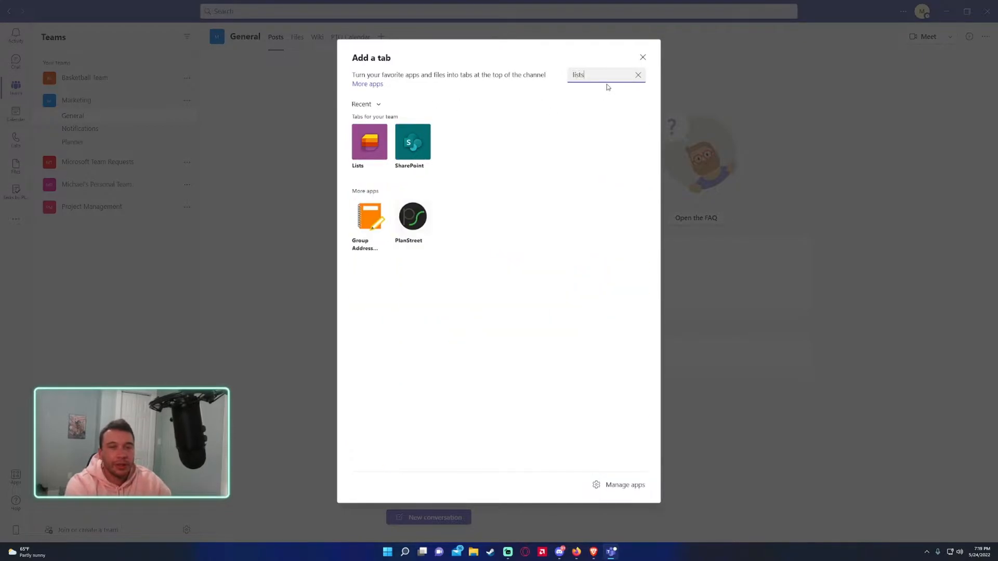
pyautogui.moveTo(369, 141)
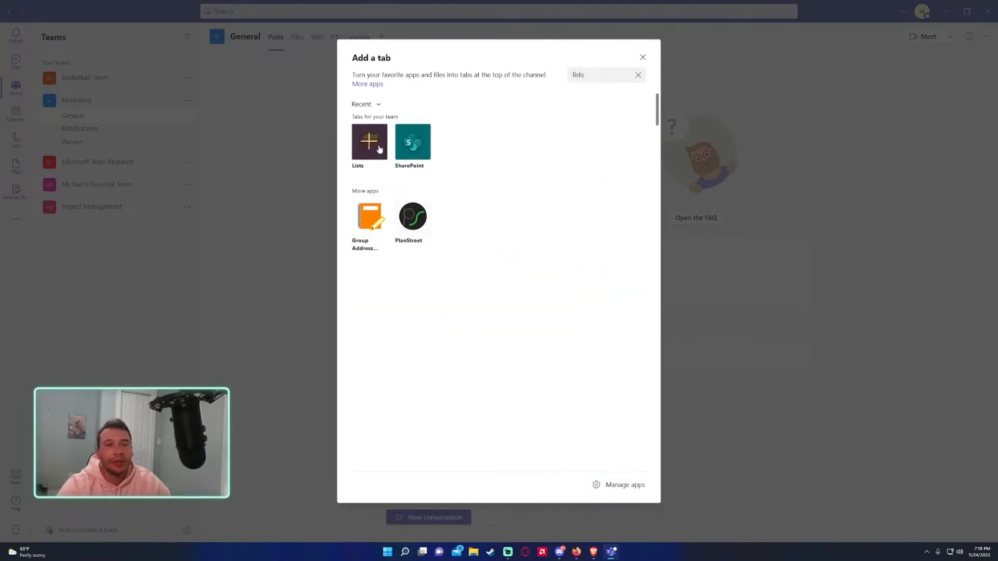
pyautogui.click(369, 142)
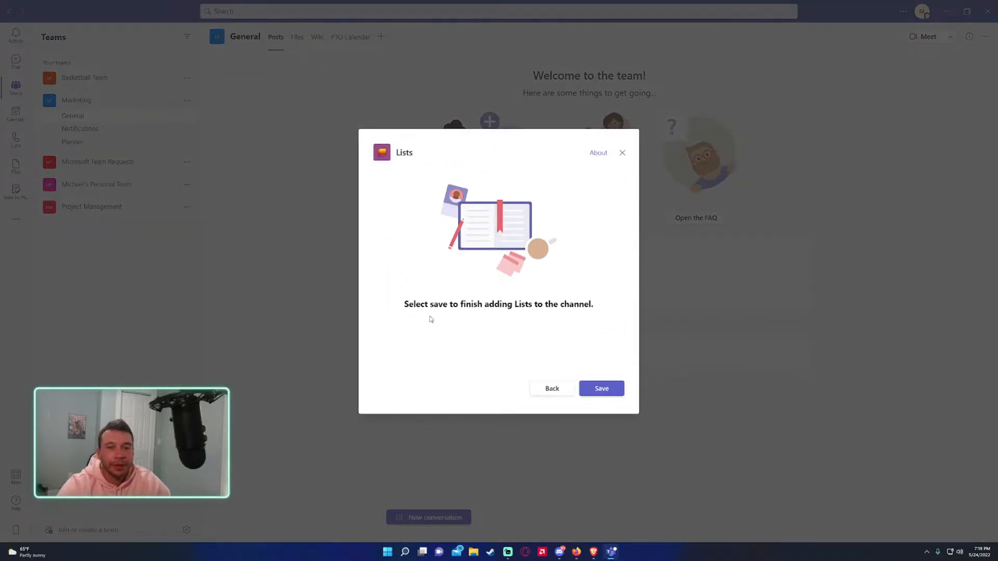
pyautogui.moveTo(623, 403)
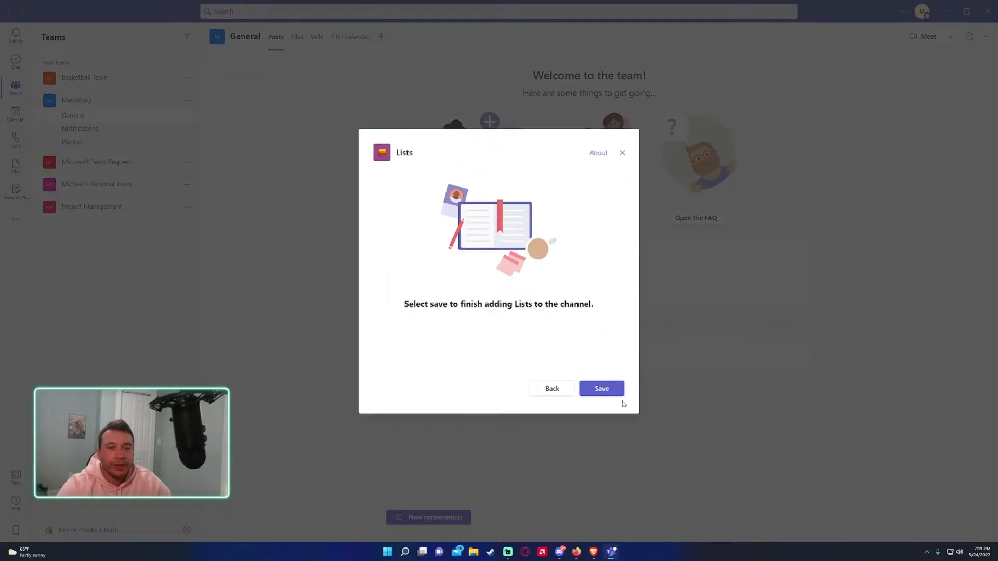
# Save the Lists tab into the Marketing General channel
pyautogui.click(600, 388)
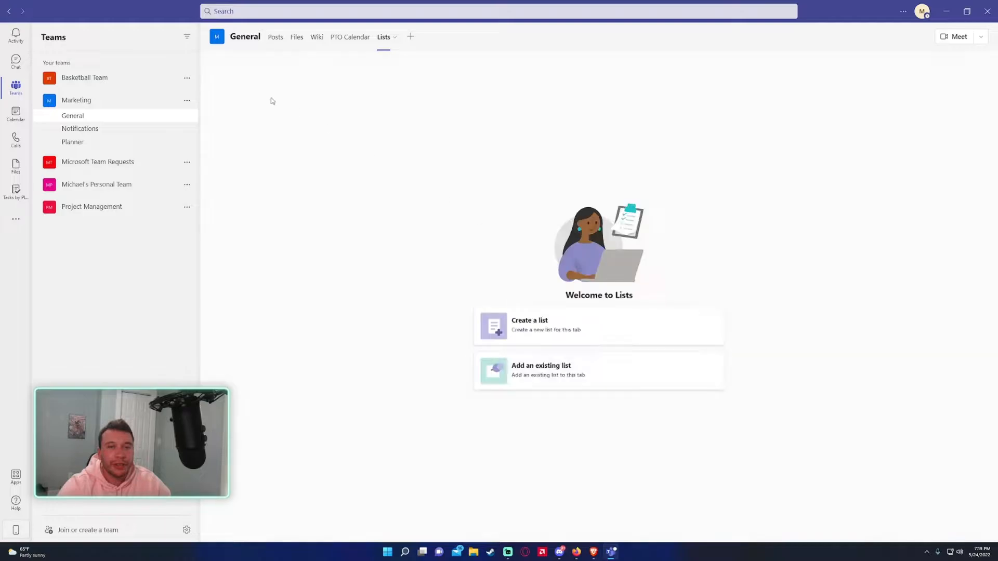
pyautogui.moveTo(454, 273)
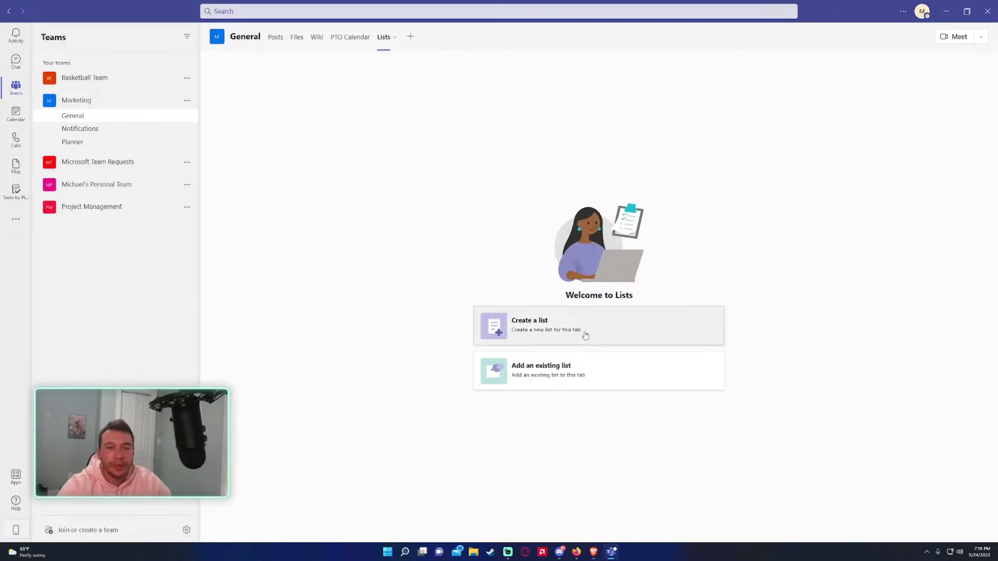
pyautogui.moveTo(501, 376)
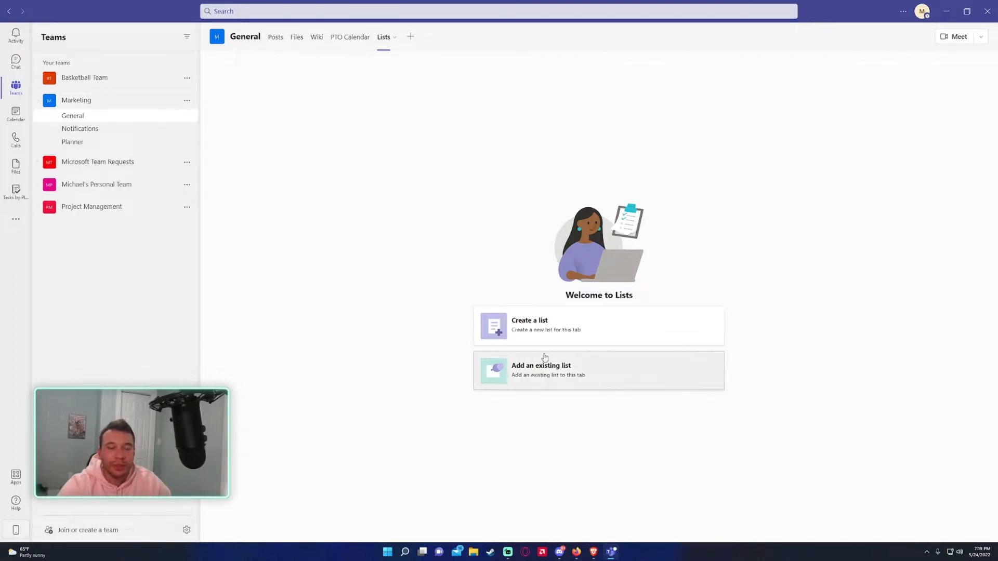
pyautogui.moveTo(425, 61)
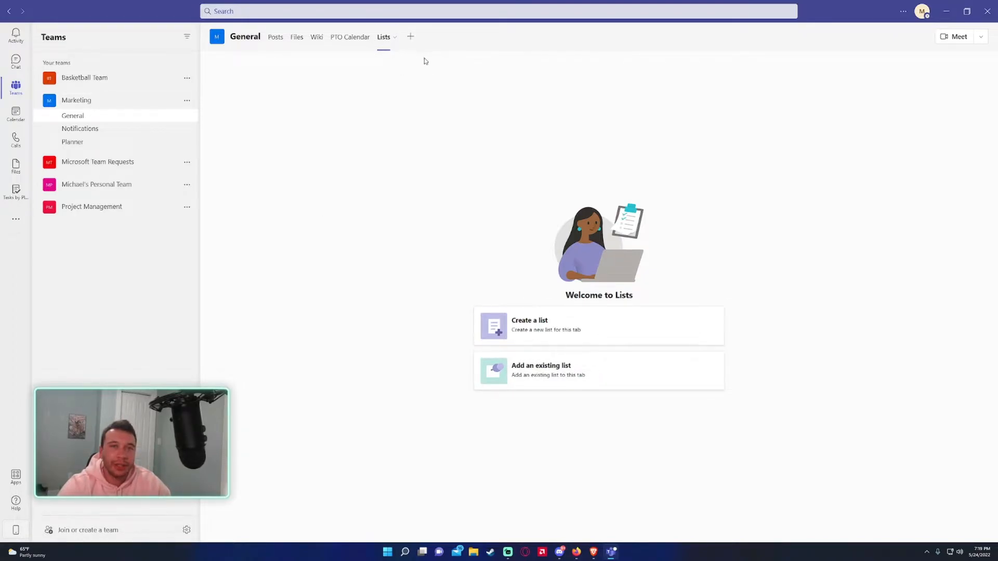
pyautogui.moveTo(519, 335)
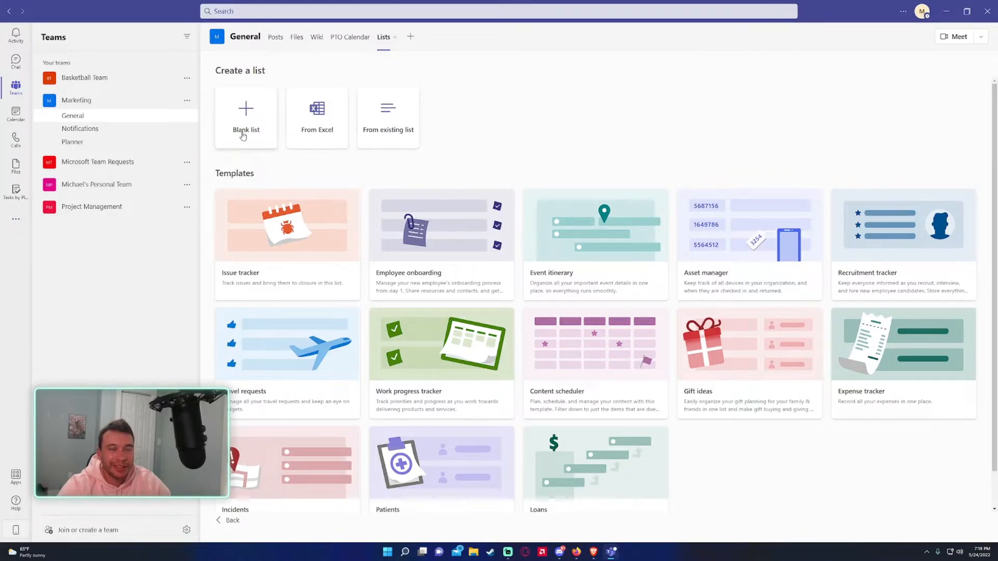
pyautogui.moveTo(331, 116)
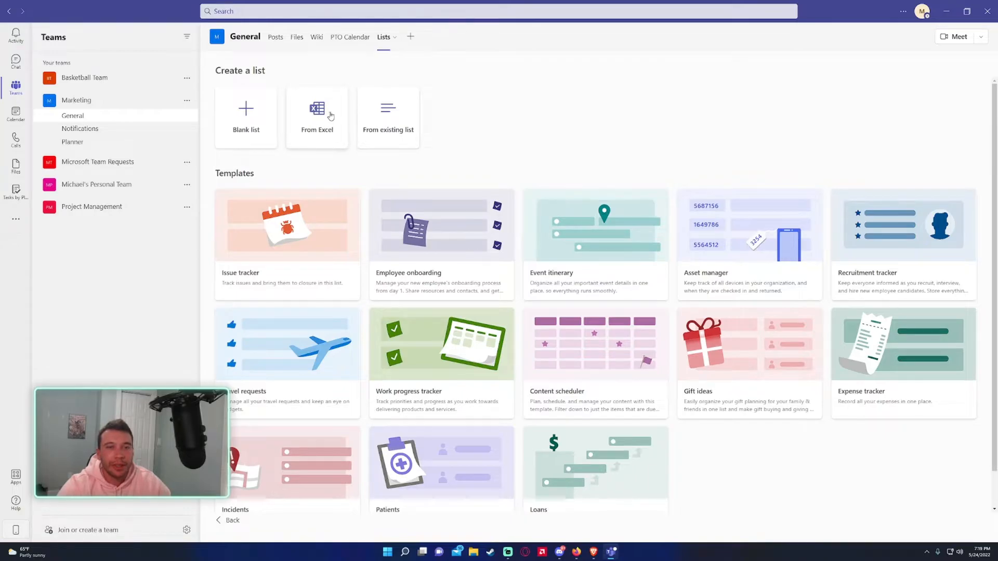
pyautogui.moveTo(324, 136)
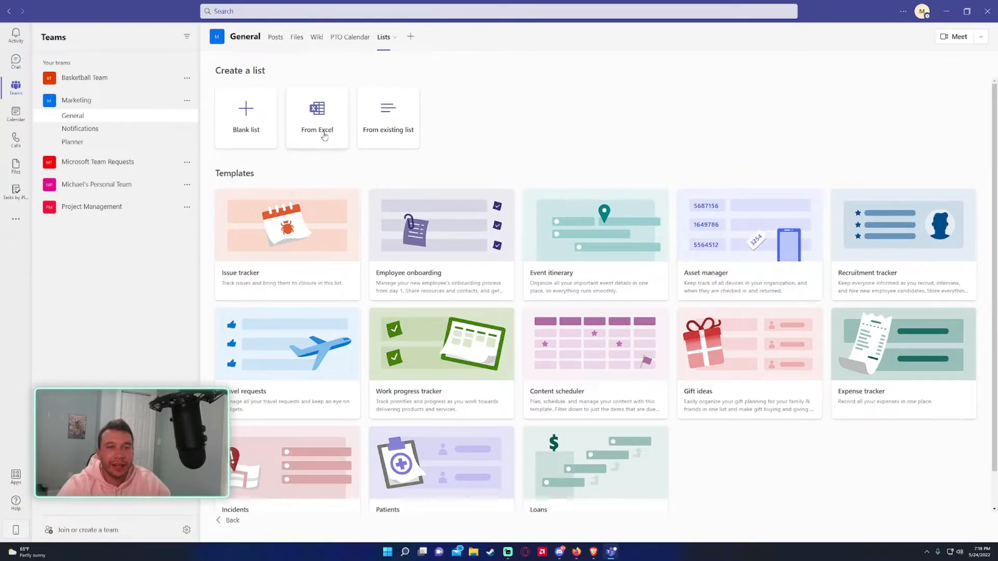
pyautogui.moveTo(321, 139)
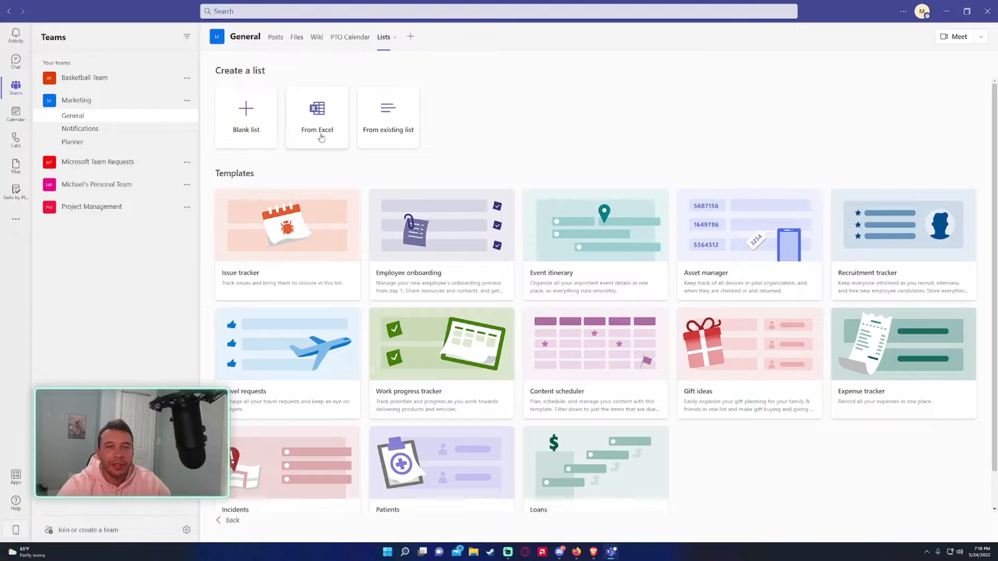
pyautogui.moveTo(307, 120)
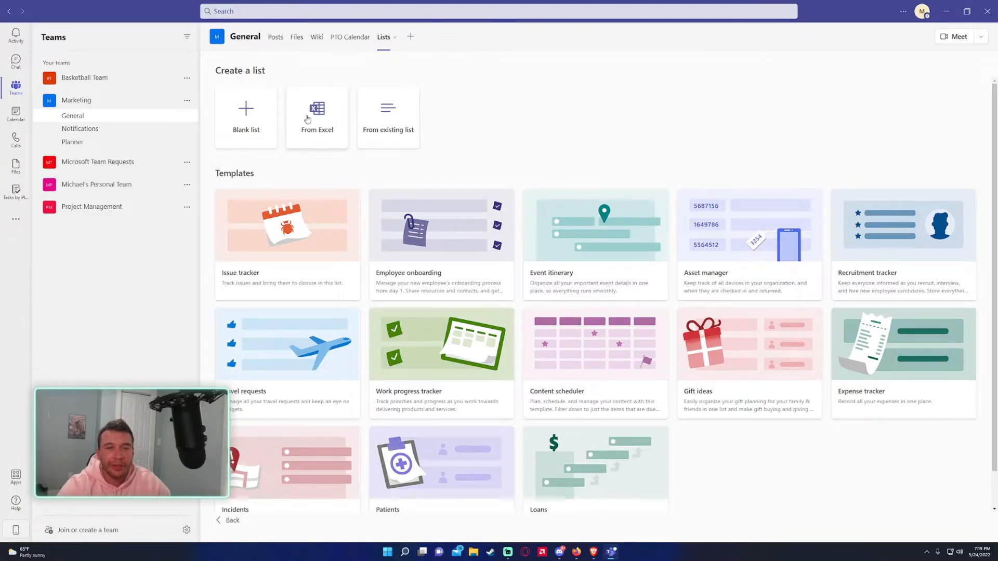
pyautogui.moveTo(396, 148)
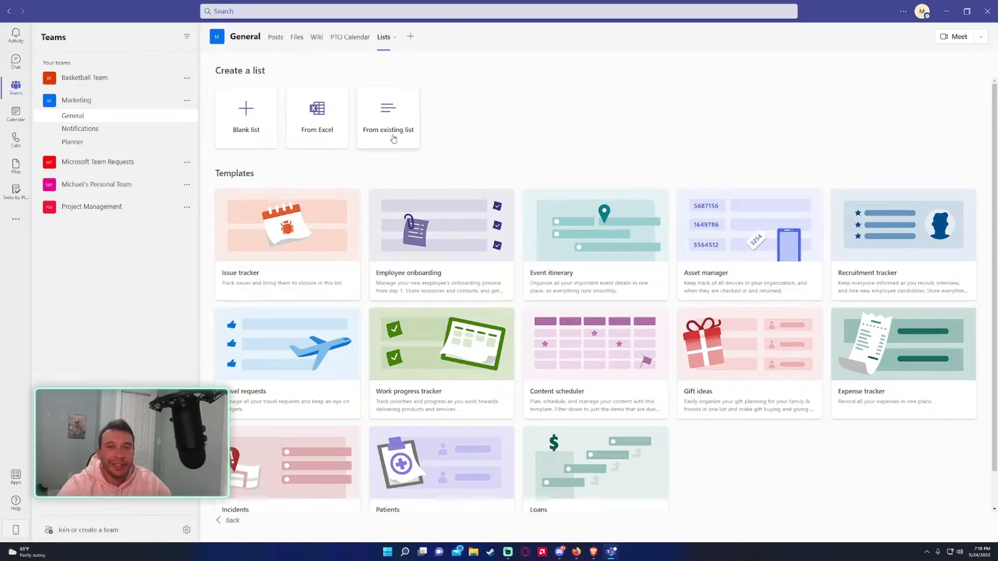
# Browse existing lists on the Communication and Marketing sites, then go back to creation options
pyautogui.click(388, 118)
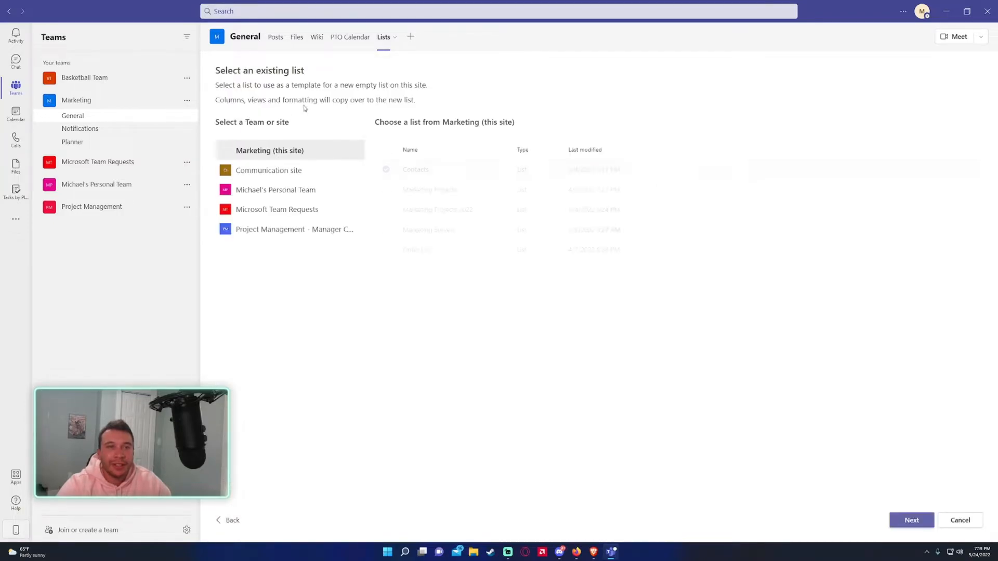
pyautogui.click(269, 170)
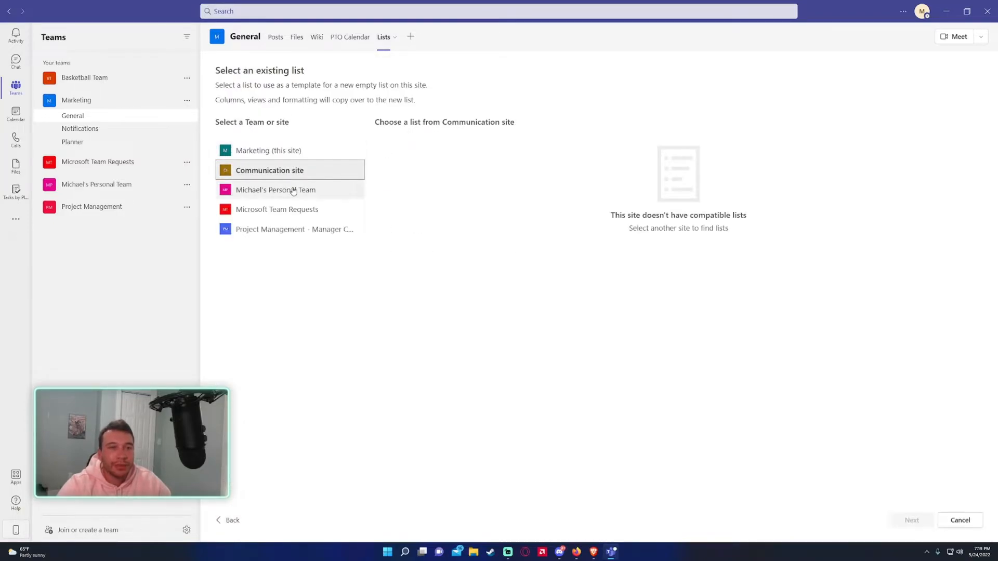
pyautogui.click(269, 150)
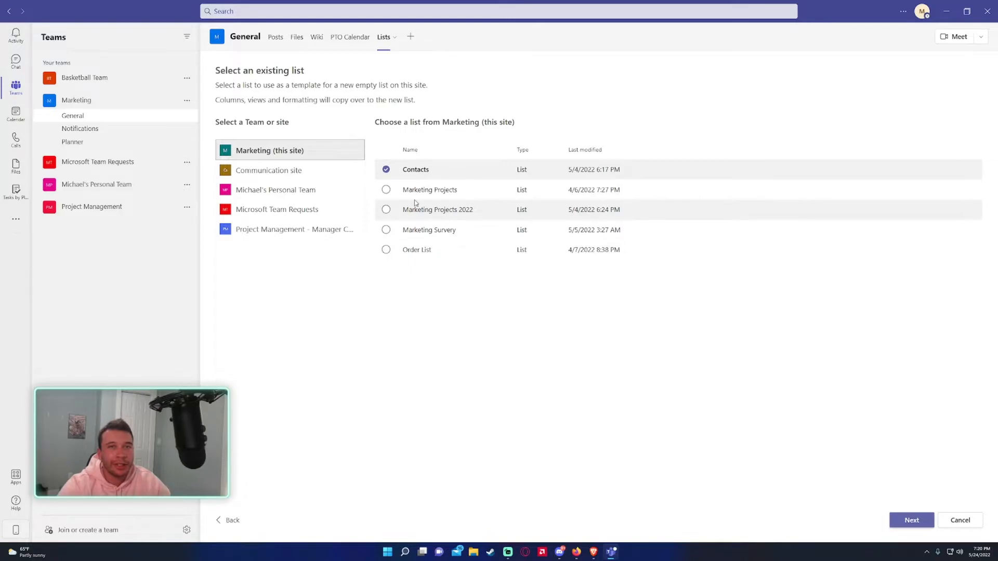
pyautogui.moveTo(836, 545)
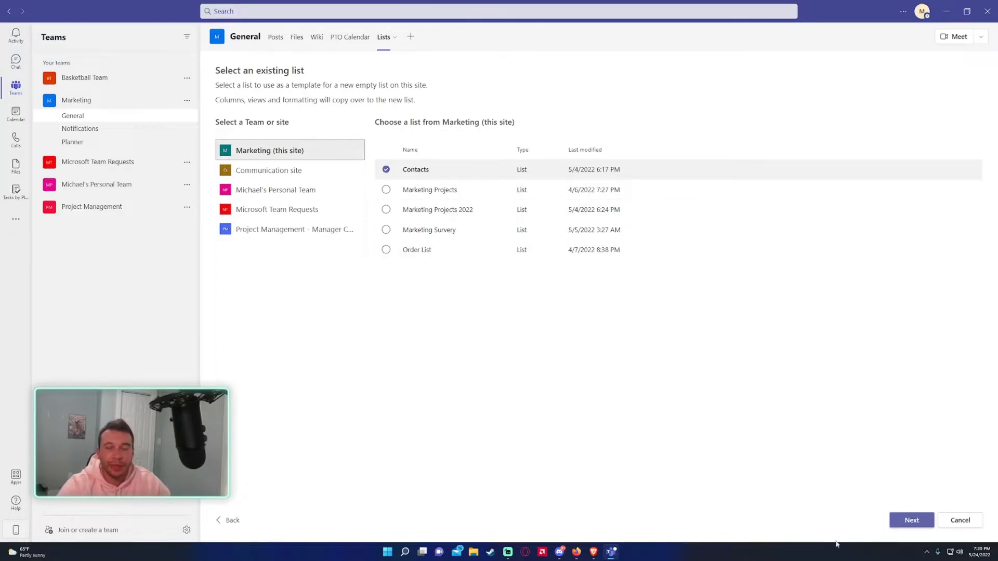
pyautogui.click(232, 520)
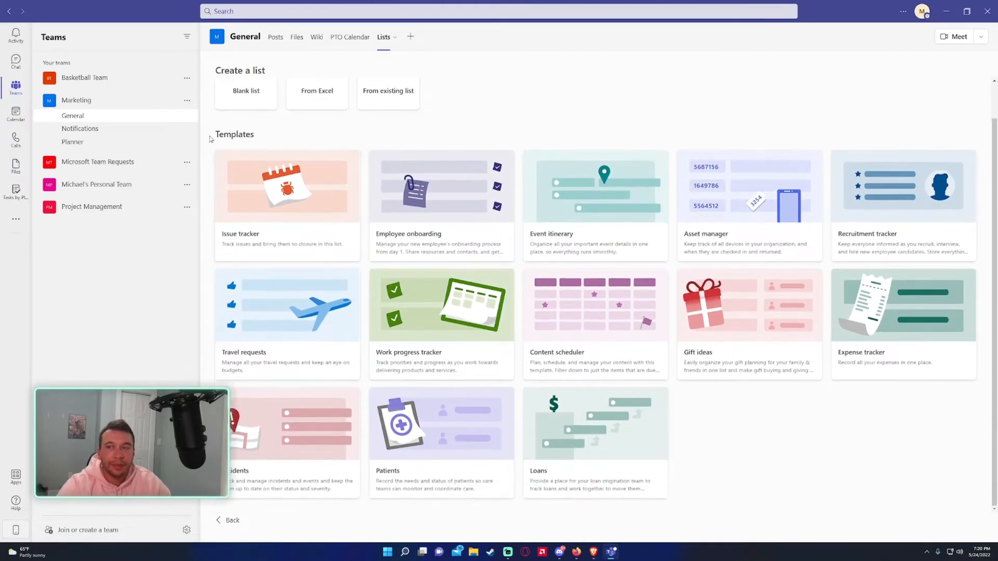
pyautogui.moveTo(261, 139)
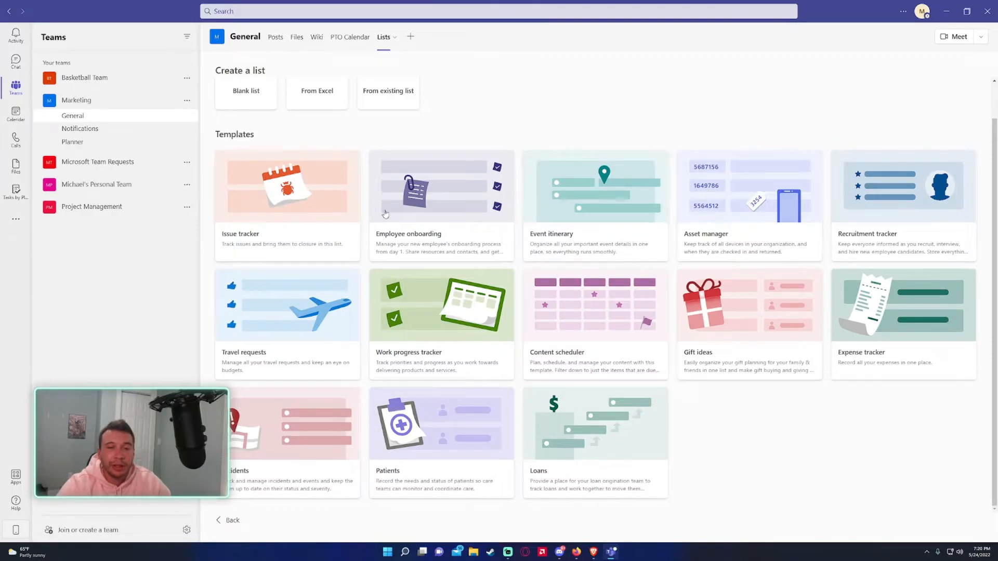
pyautogui.moveTo(846, 313)
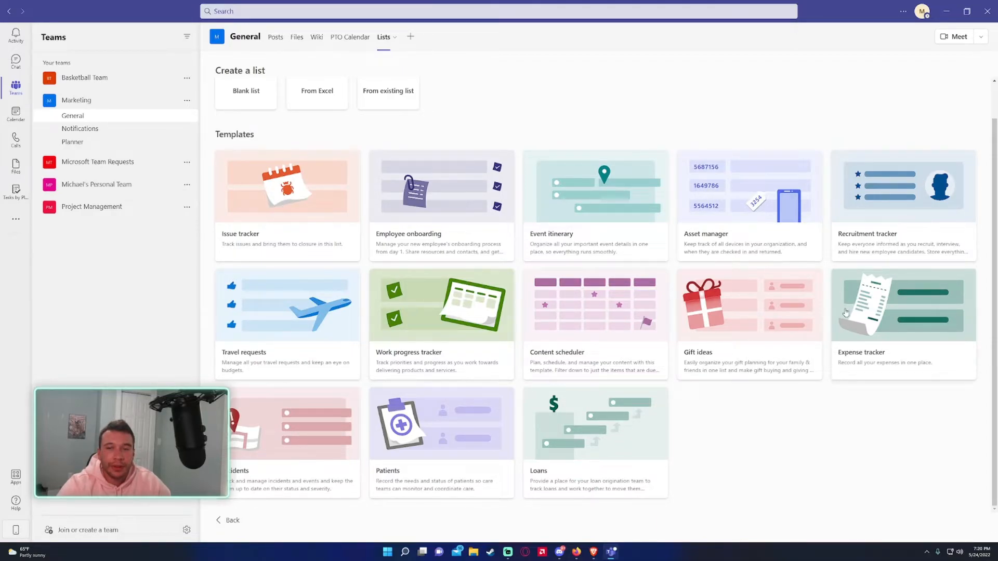
pyautogui.moveTo(695, 261)
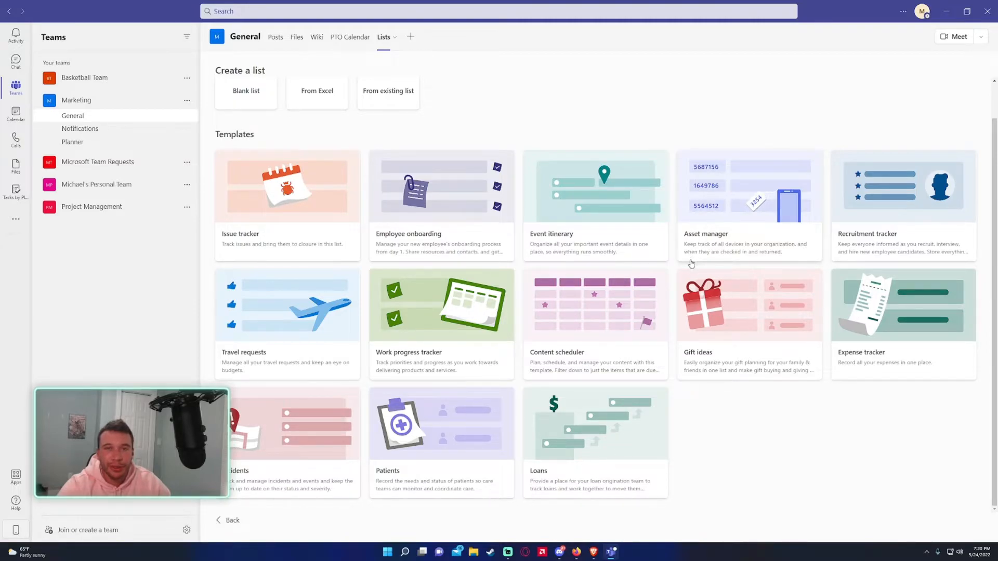
pyautogui.moveTo(714, 297)
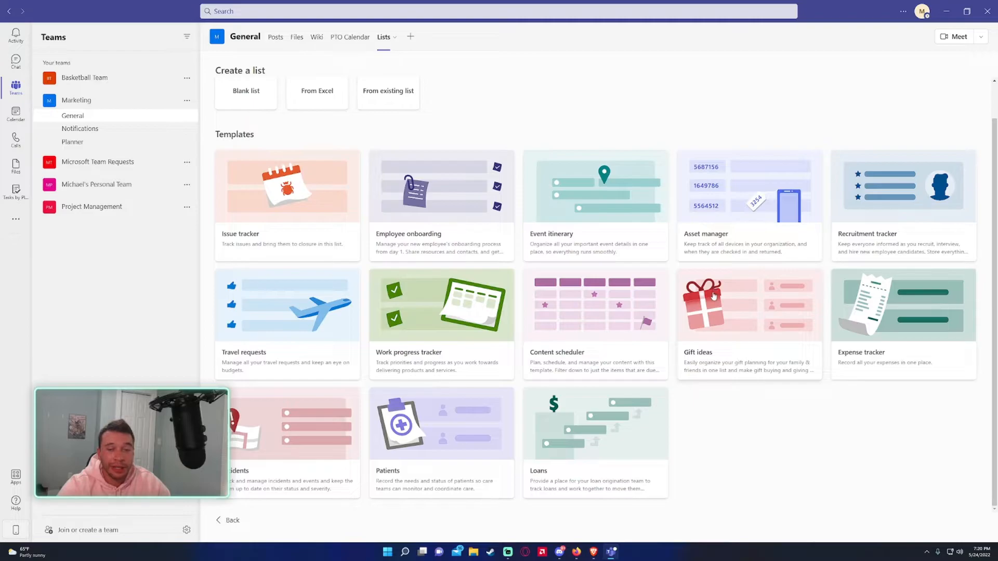
pyautogui.moveTo(673, 310)
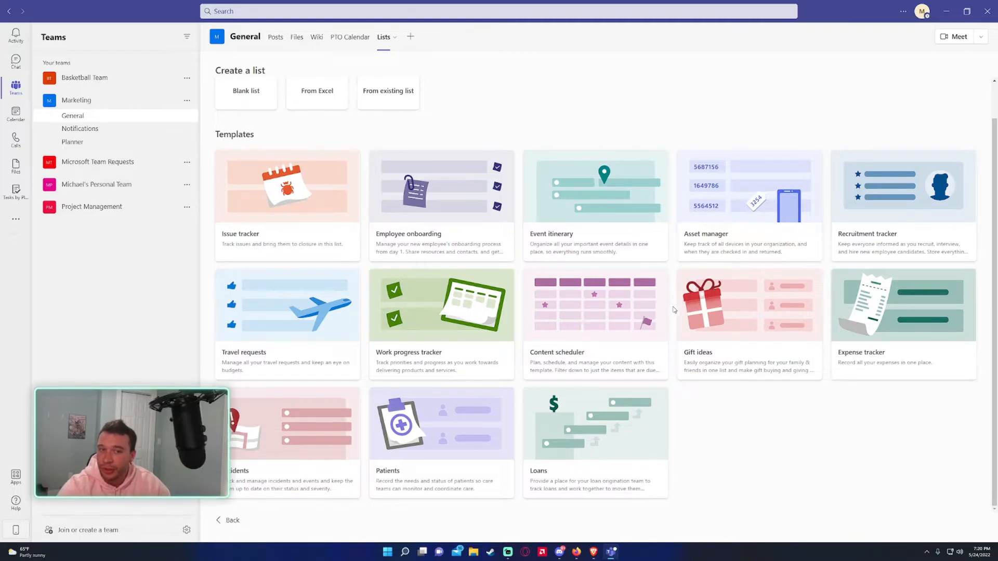
pyautogui.moveTo(802, 234)
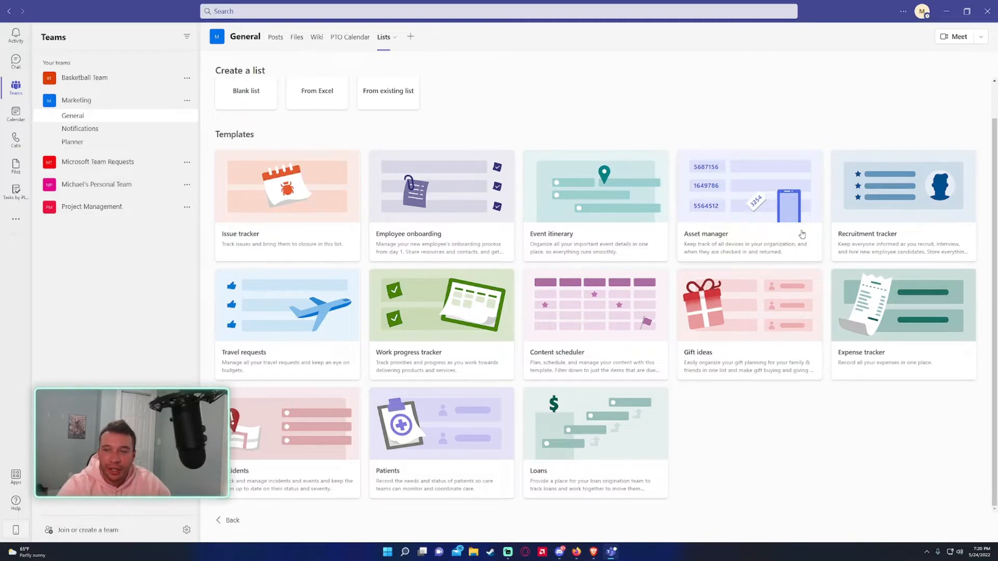
# Preview the Recruitment tracker template and zoom the app out to 100%
pyautogui.click(901, 204)
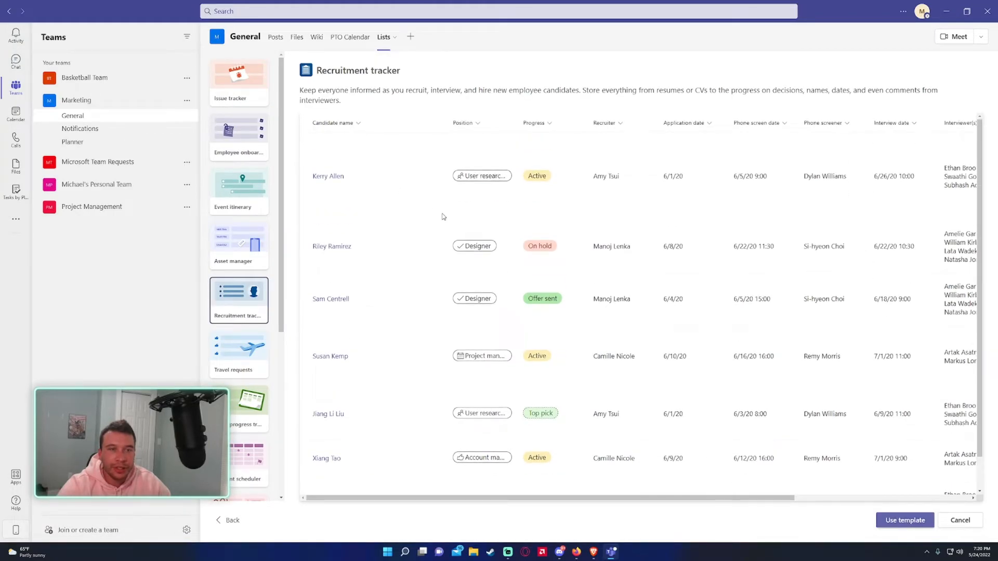
pyautogui.click(902, 11)
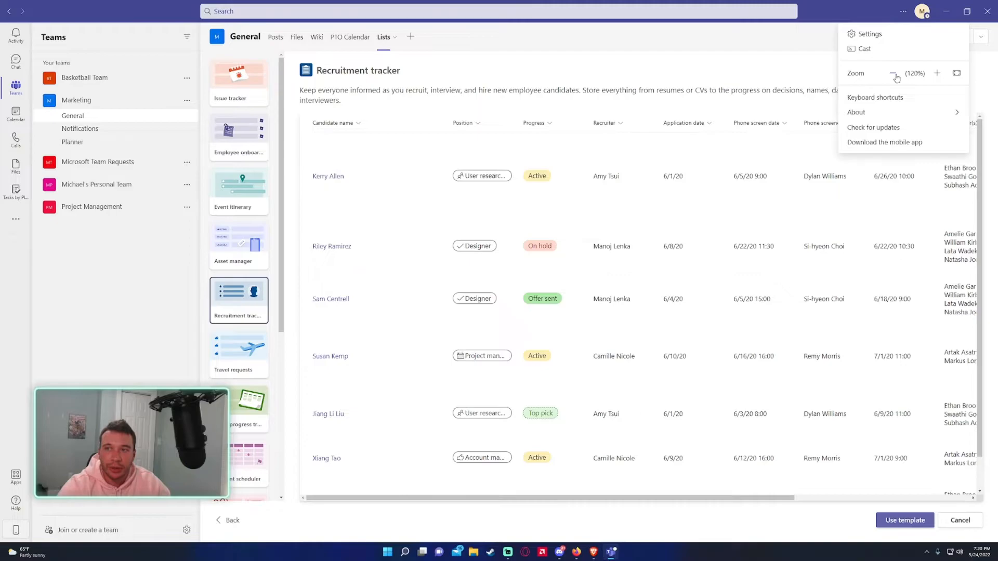
pyautogui.click(896, 73)
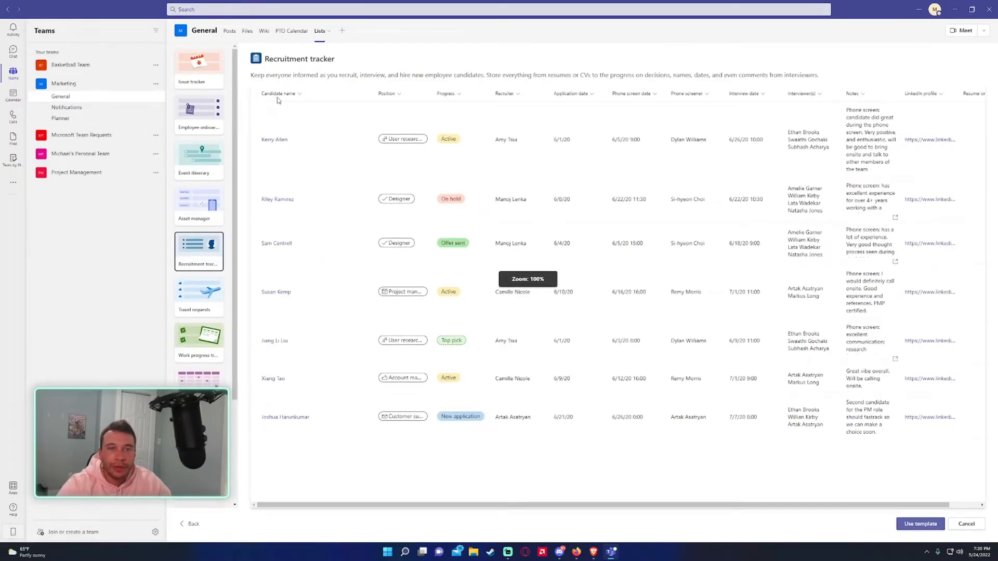
pyautogui.moveTo(300, 100)
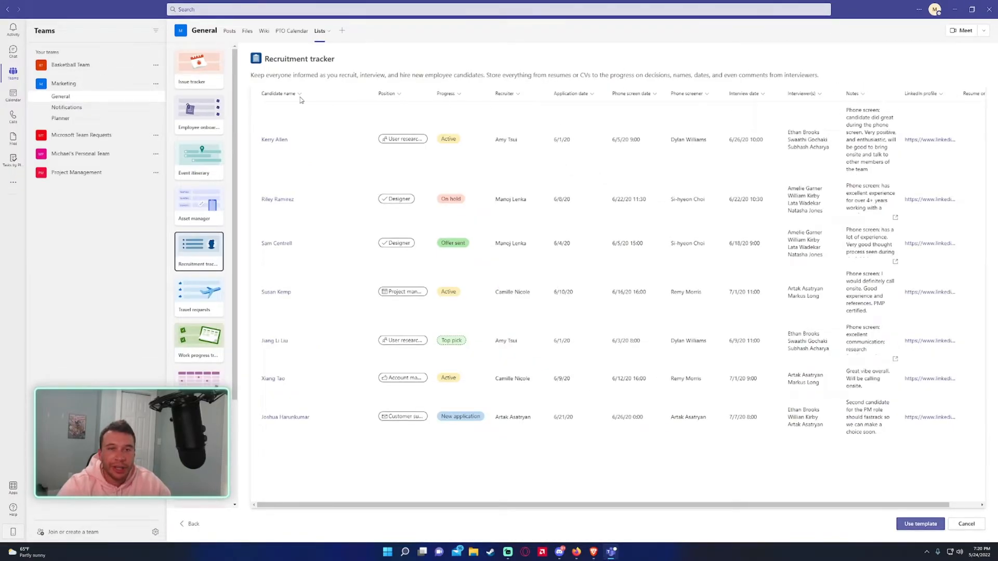
pyautogui.moveTo(629, 121)
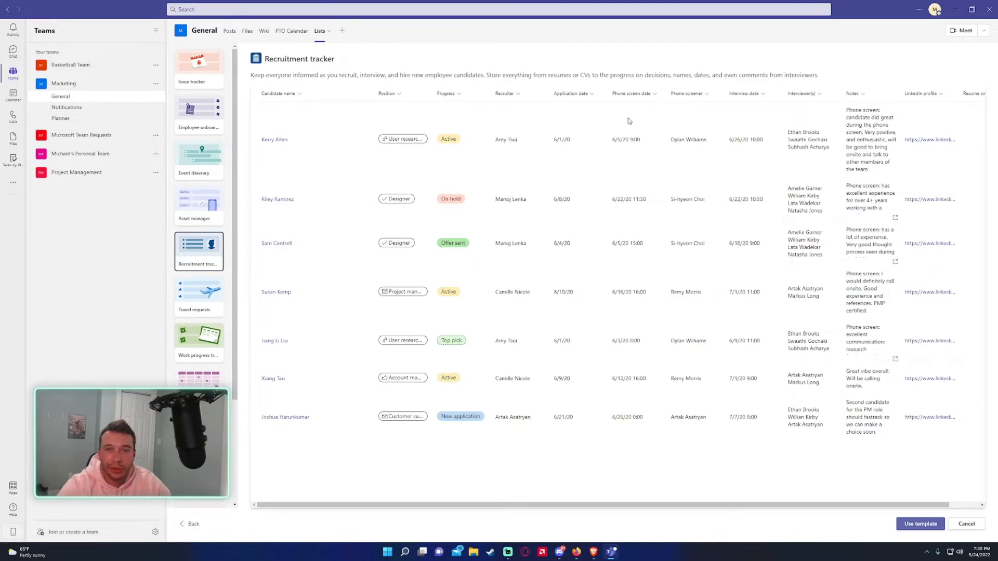
pyautogui.moveTo(656, 117)
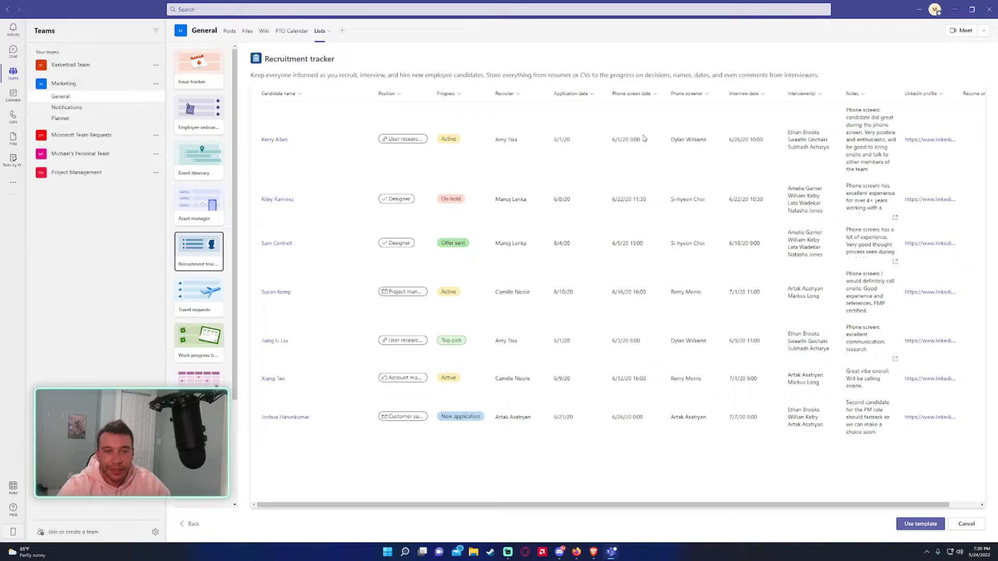
pyautogui.moveTo(668, 146)
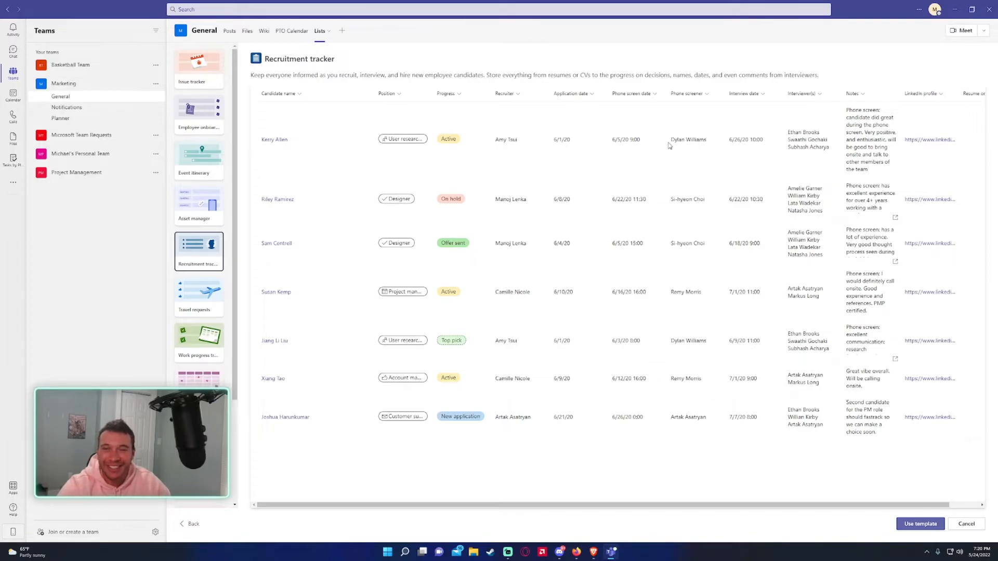
pyautogui.moveTo(646, 151)
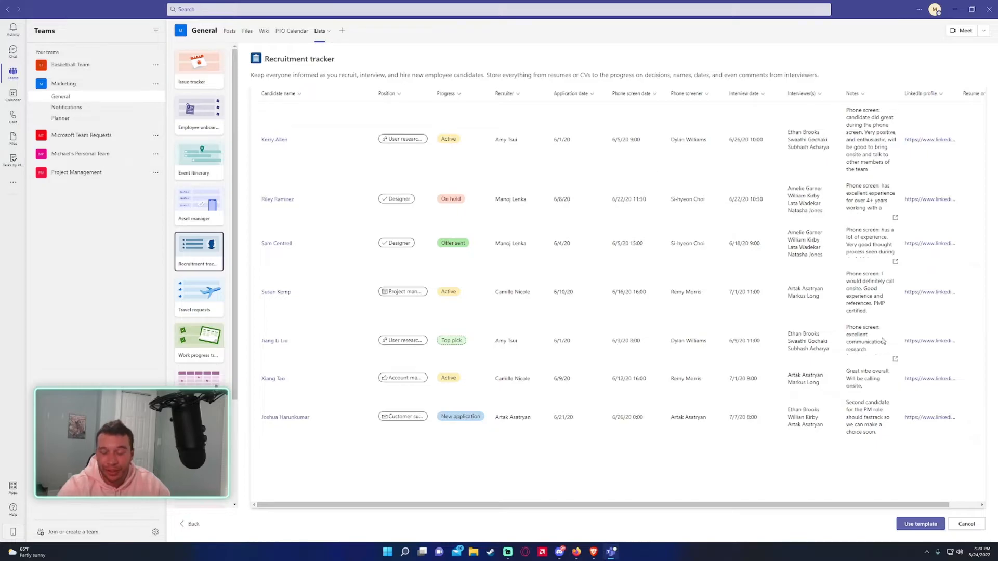
pyautogui.moveTo(266, 532)
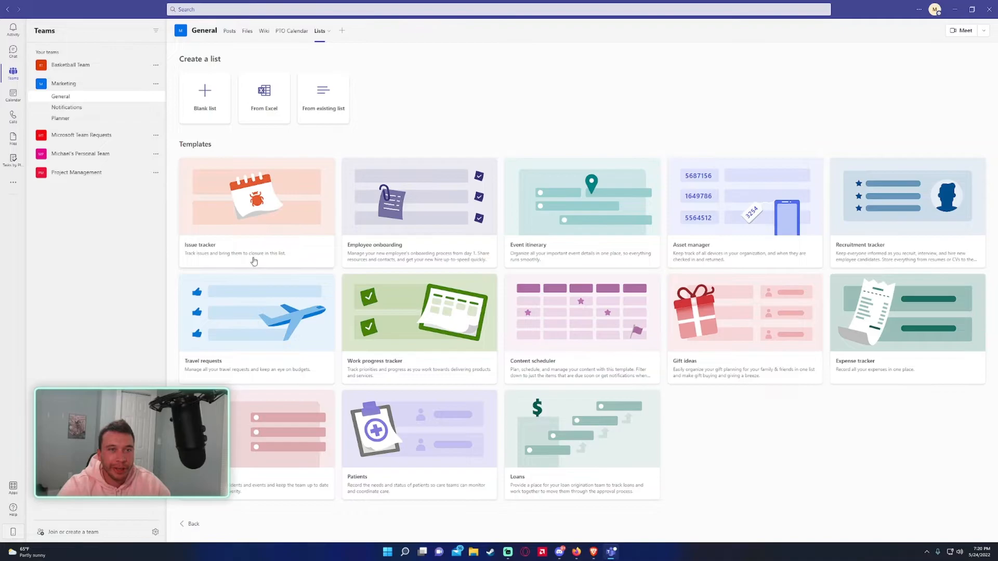
pyautogui.moveTo(915, 14)
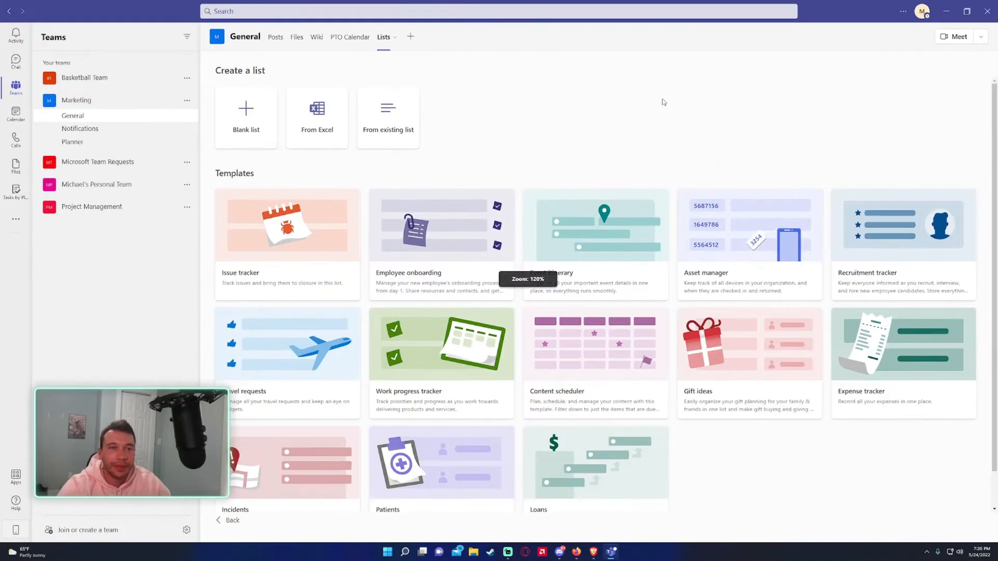
# Create blank list 'Christmas List' with description 'Gifts', red colour and a new icon
pyautogui.click(246, 113)
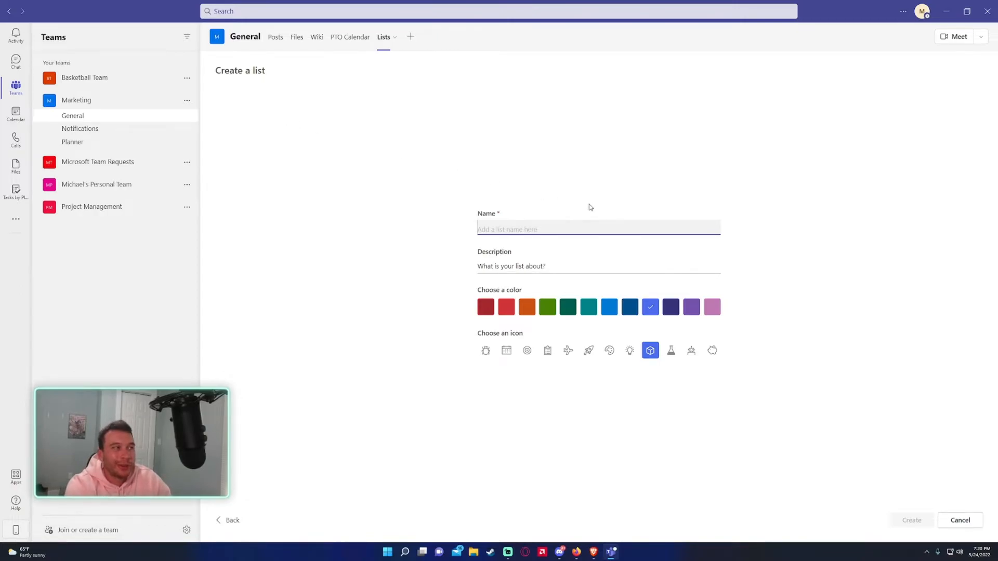
pyautogui.write('Christmas')
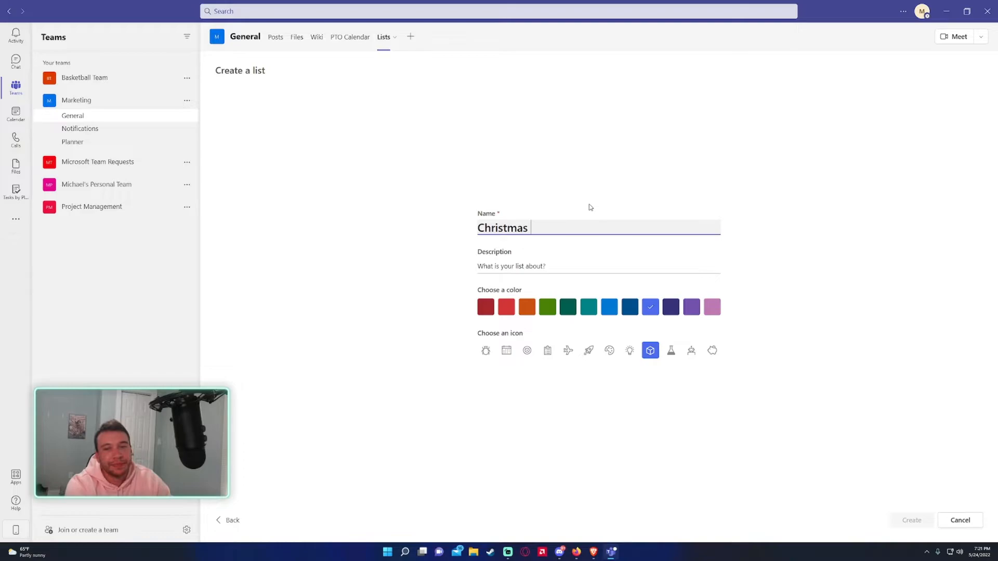
pyautogui.write('List')
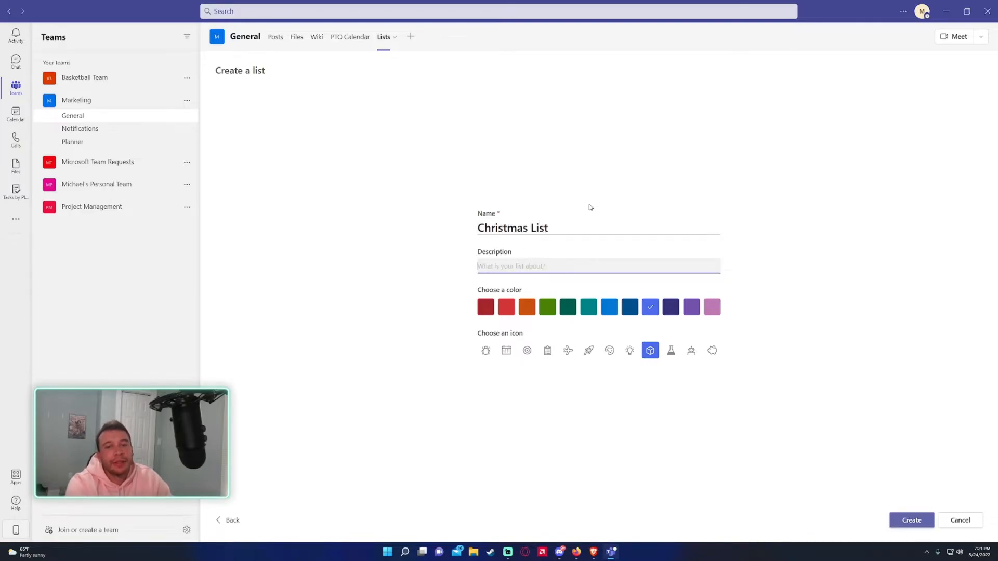
pyautogui.write('Gifts')
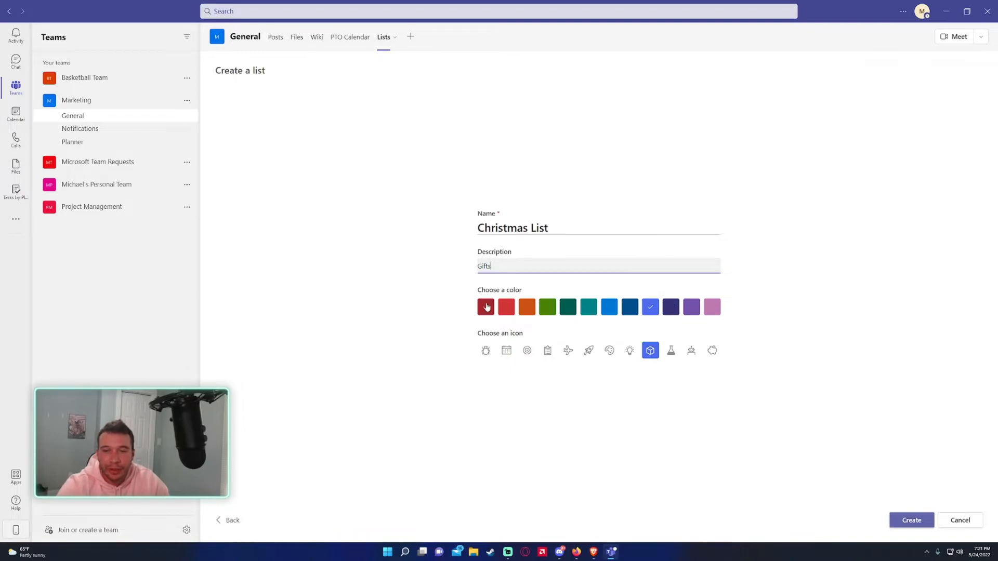
pyautogui.click(506, 306)
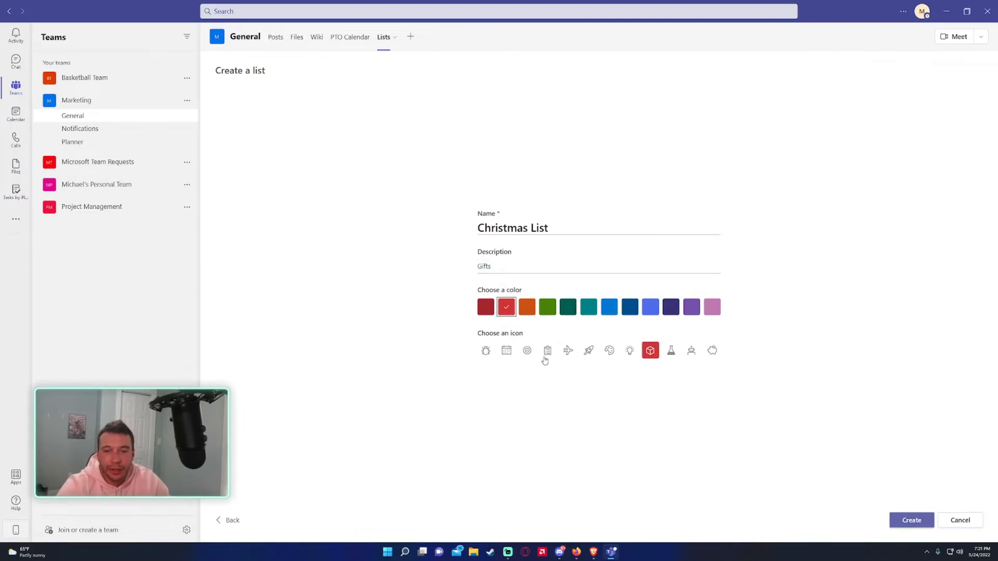
pyautogui.moveTo(683, 362)
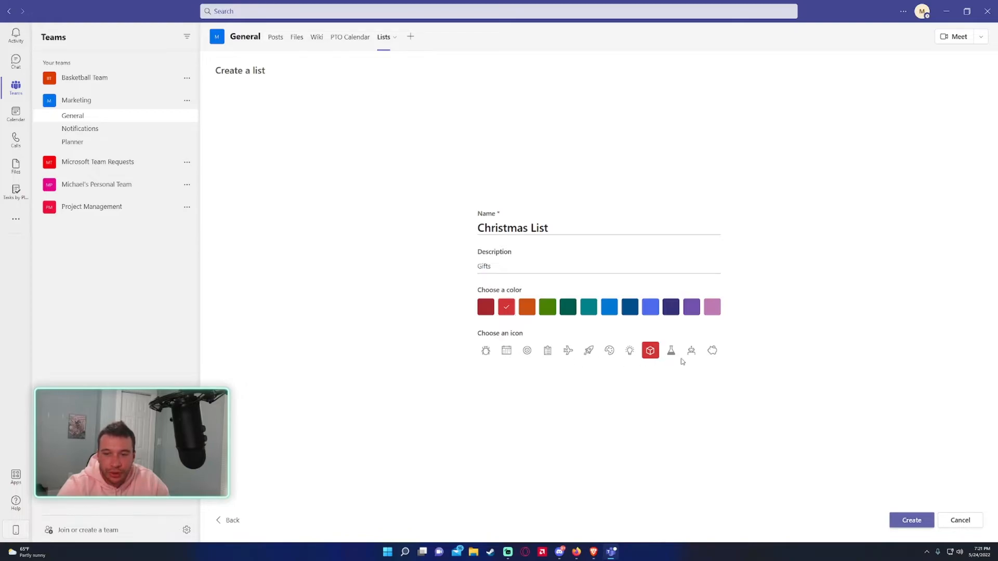
pyautogui.click(692, 350)
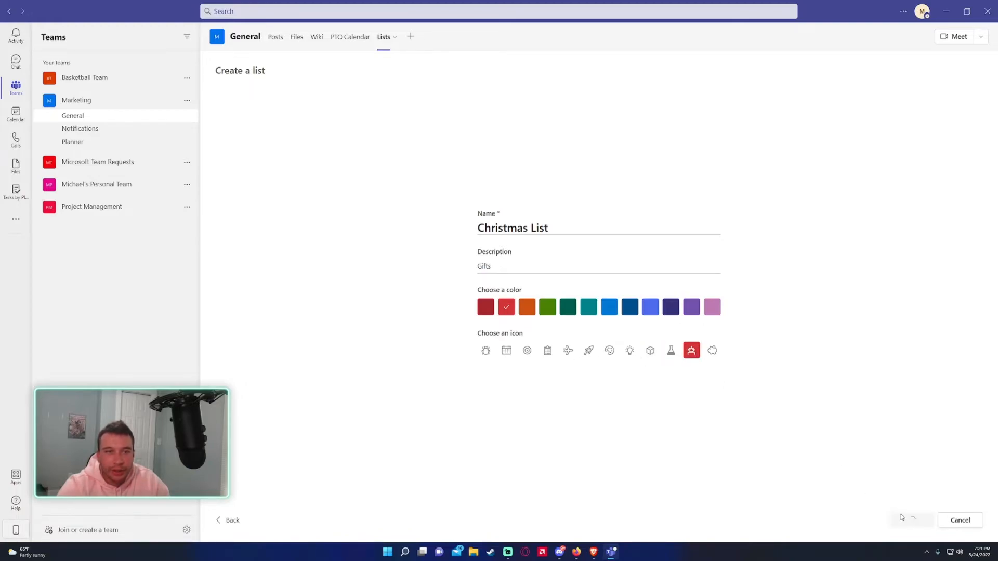
pyautogui.click(911, 520)
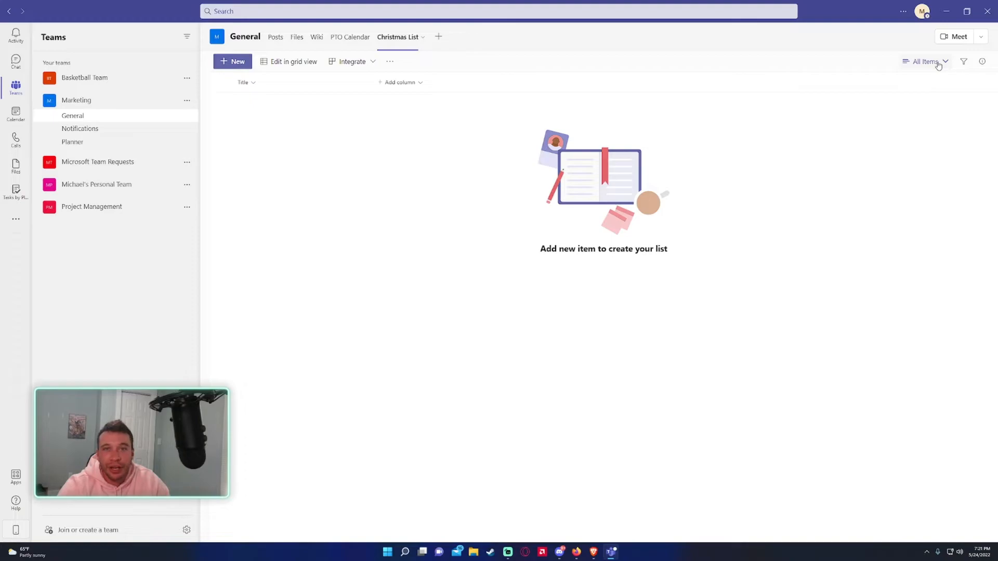
pyautogui.moveTo(287, 71)
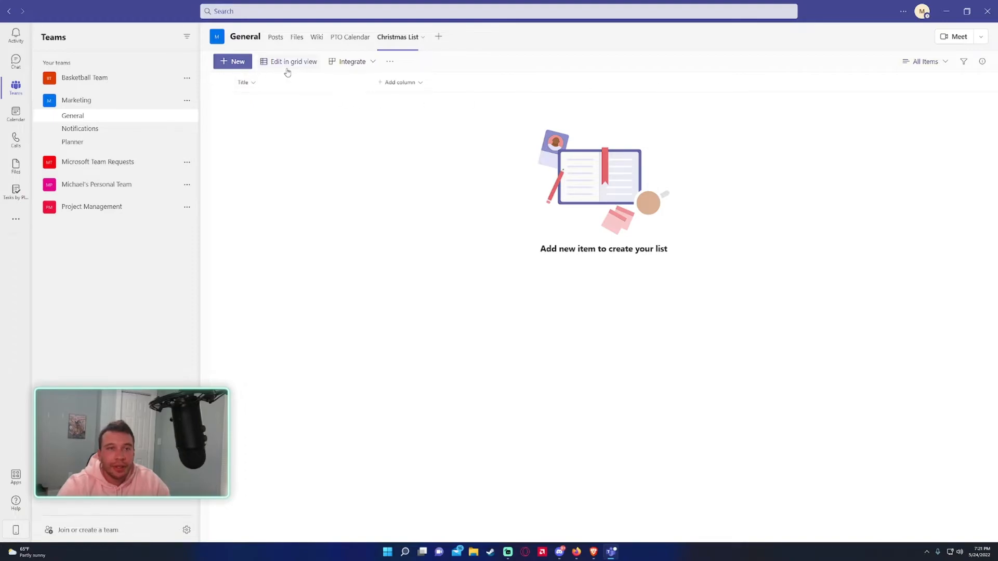
# Rename the Title column to 'Family Member' through Column settings
pyautogui.click(245, 83)
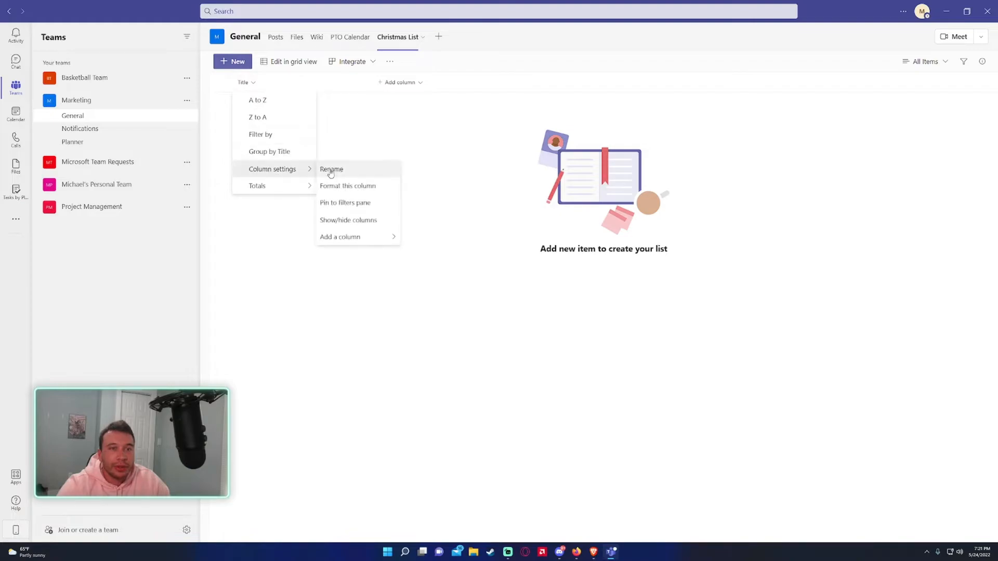
pyautogui.click(331, 170)
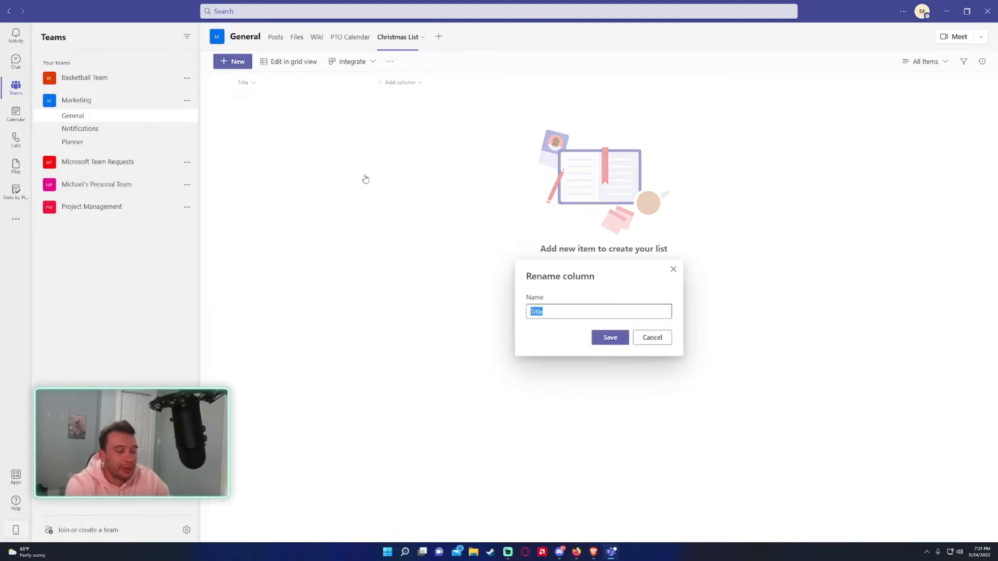
pyautogui.write('Family M')
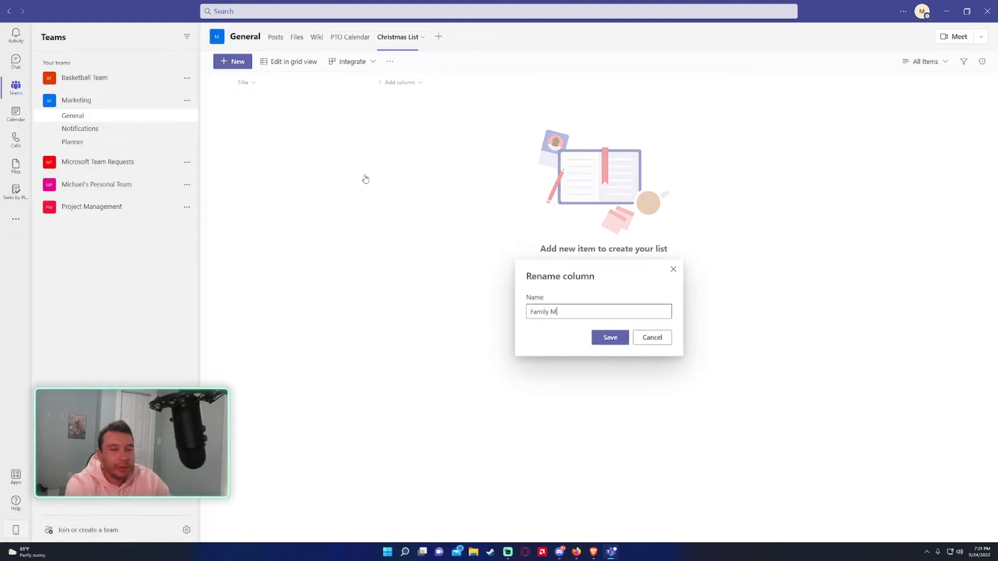
pyautogui.click(610, 337)
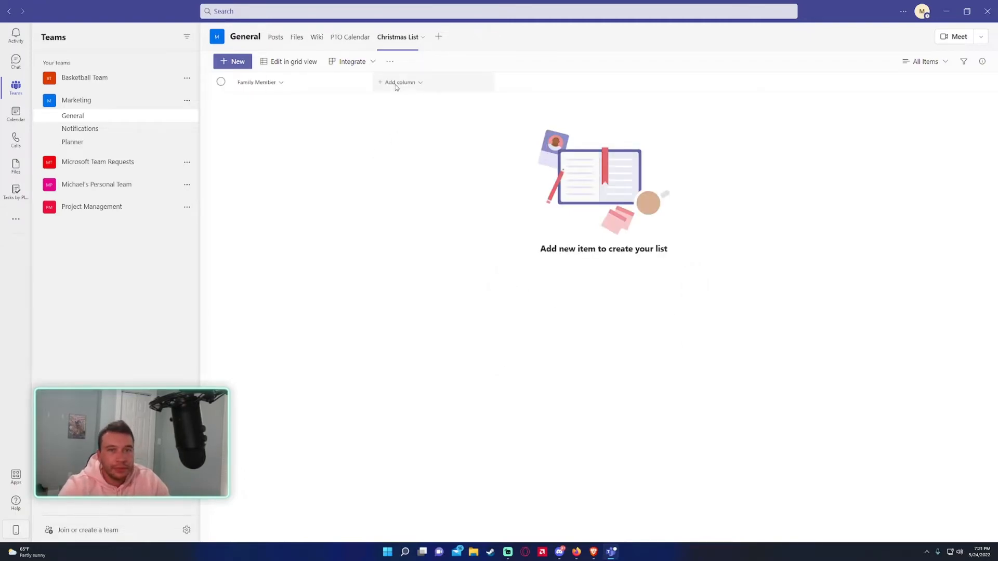
pyautogui.moveTo(499, 87)
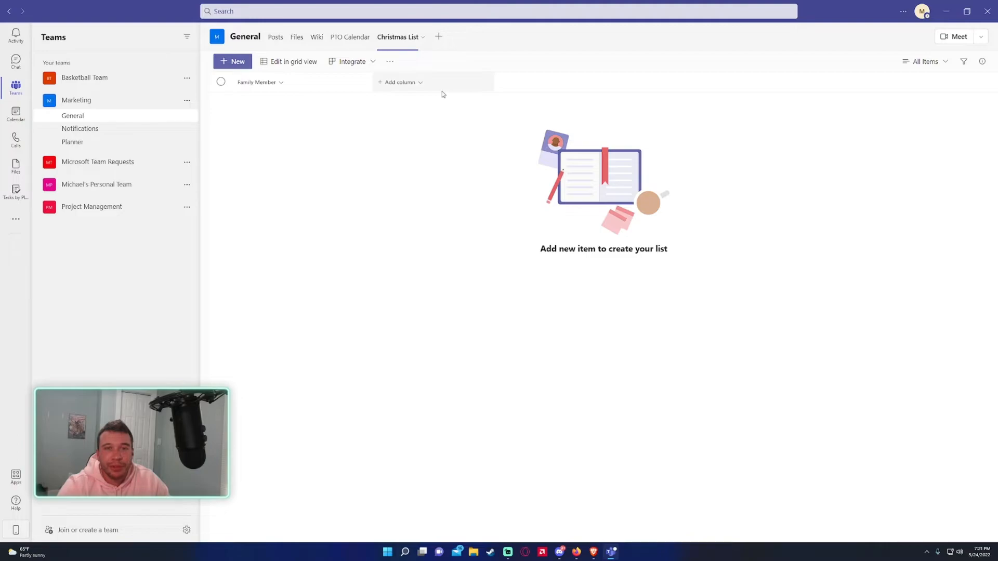
# Add a single line of text column named 'Gift'
pyautogui.click(399, 82)
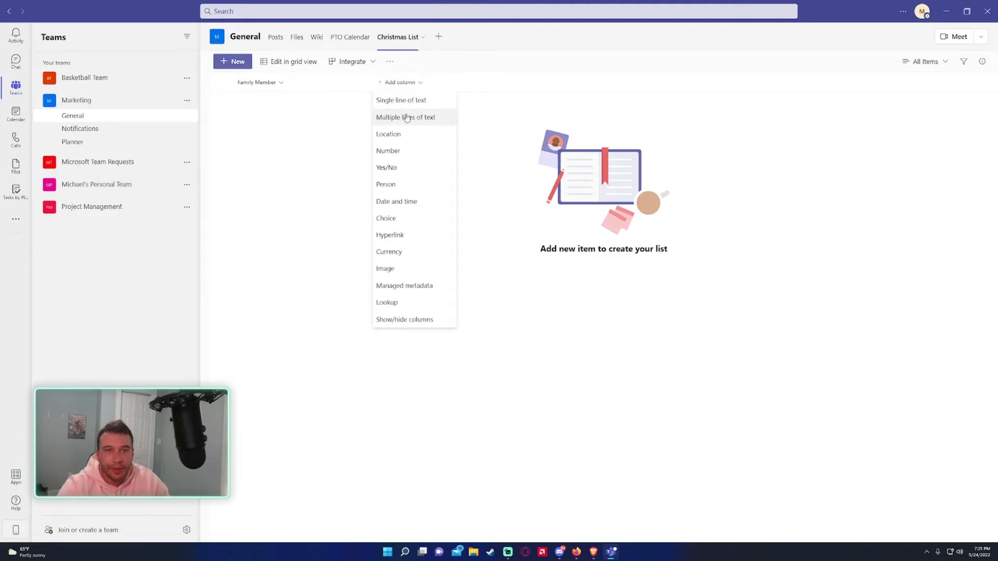
pyautogui.moveTo(412, 105)
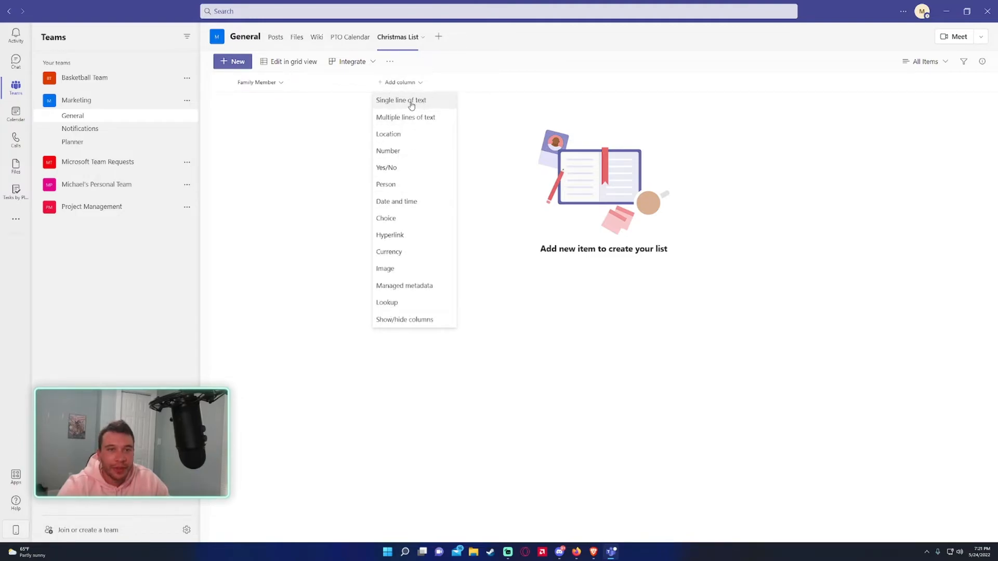
pyautogui.click(401, 100)
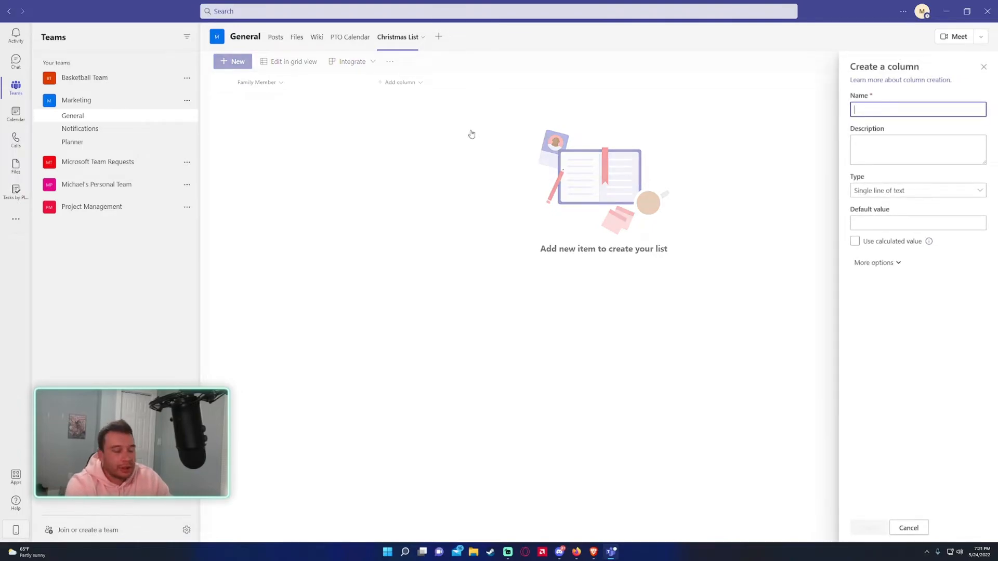
pyautogui.write('Gift')
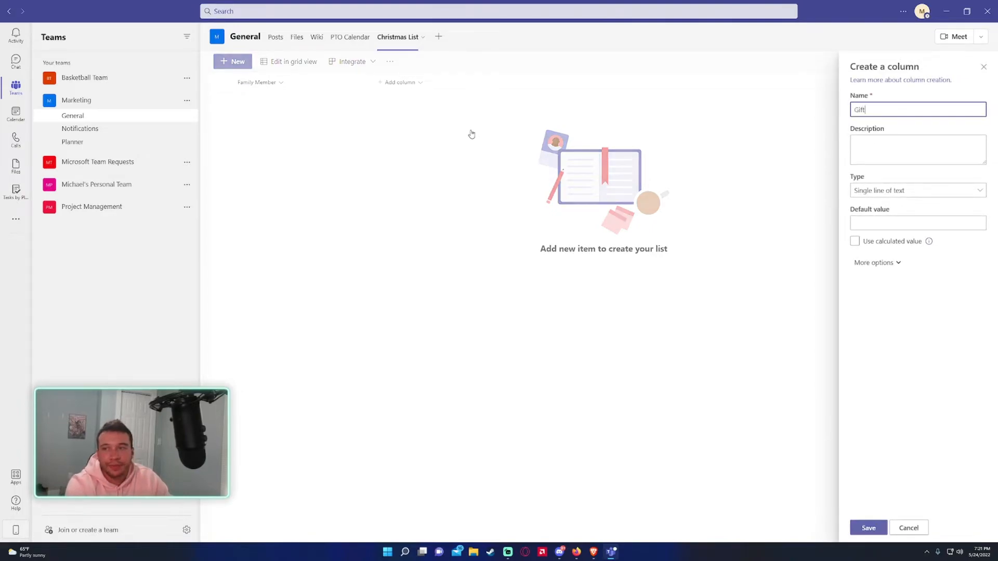
pyautogui.click(917, 149)
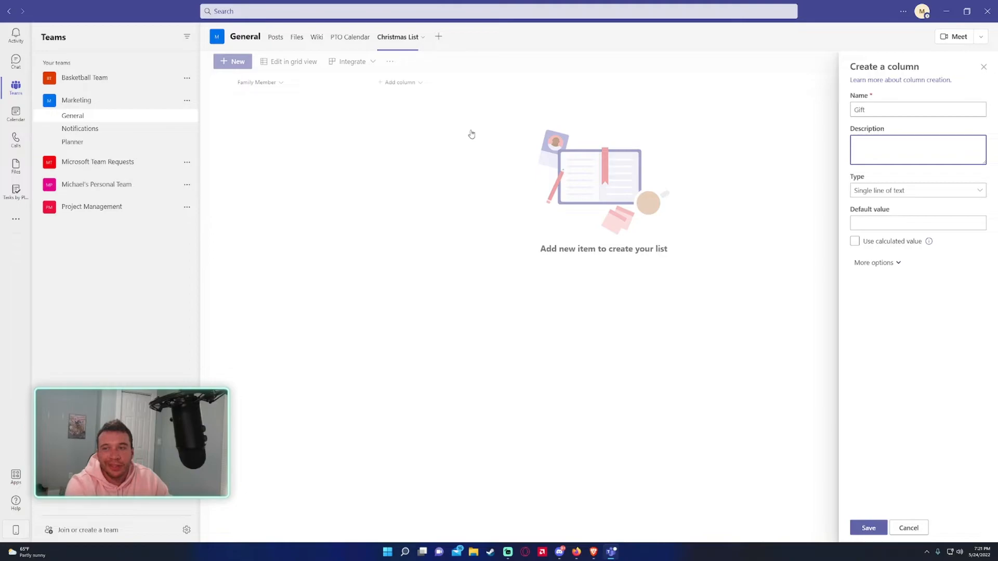
pyautogui.click(875, 262)
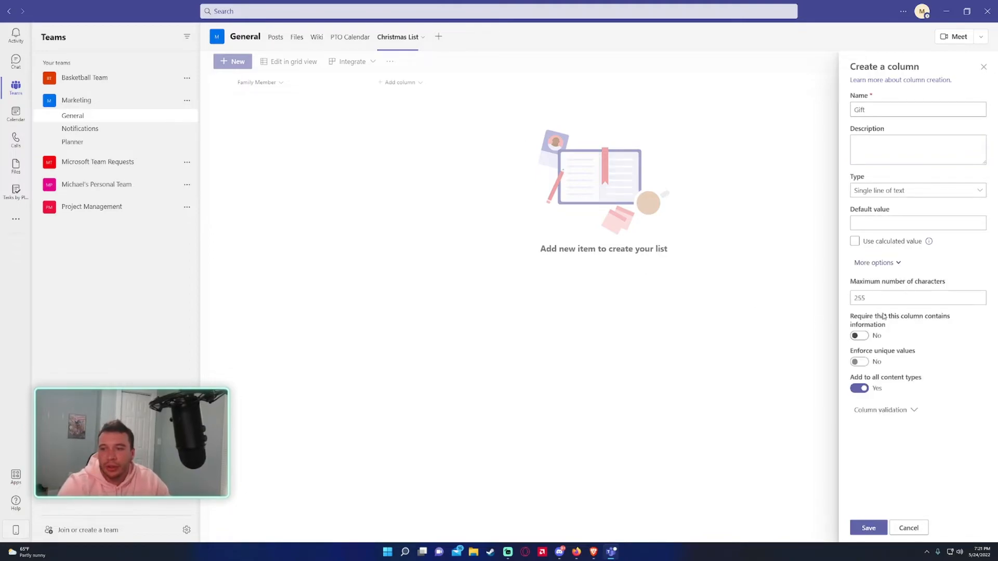
pyautogui.moveTo(861, 506)
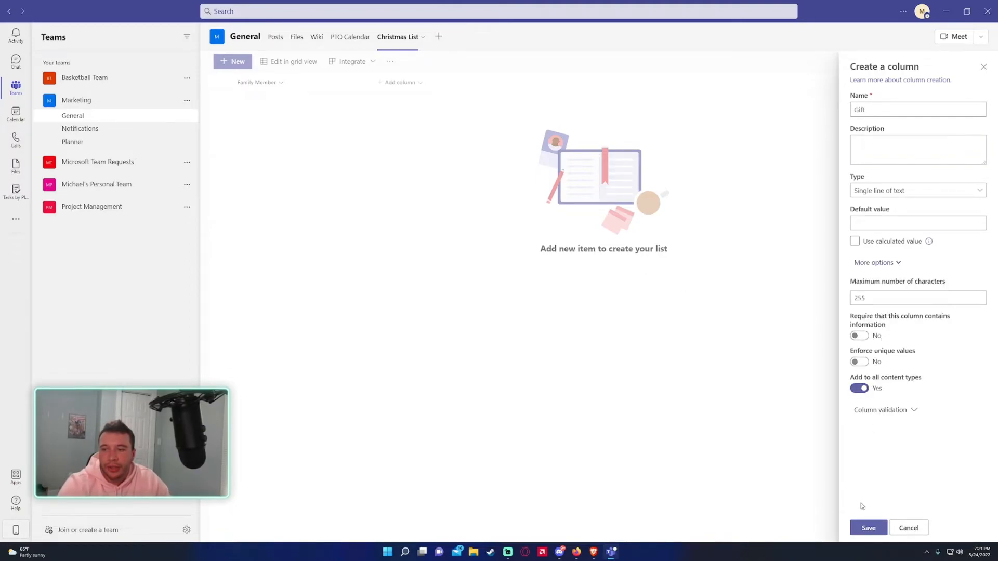
pyautogui.click(867, 528)
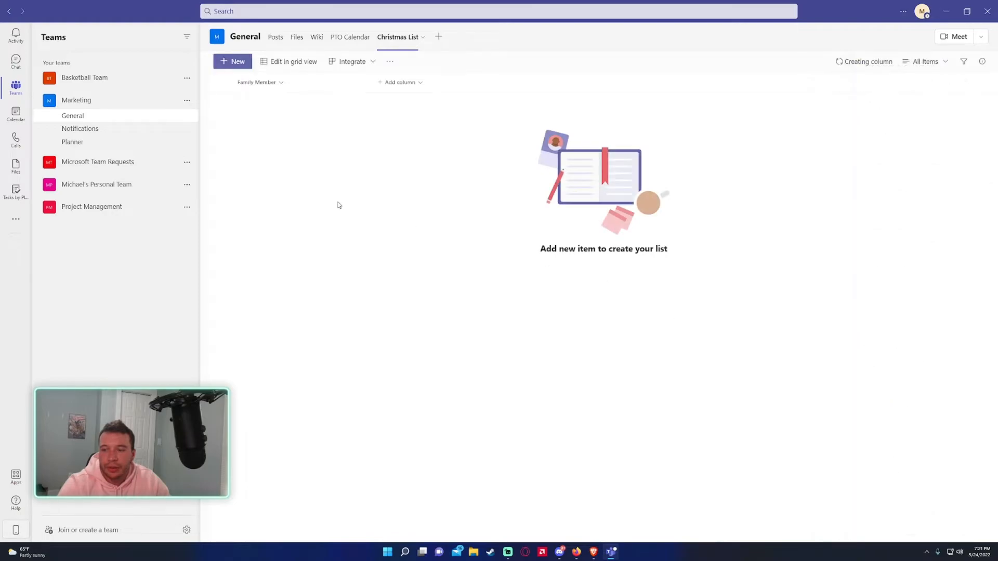
# Add a number column named 'Money Spent'
pyautogui.click(469, 81)
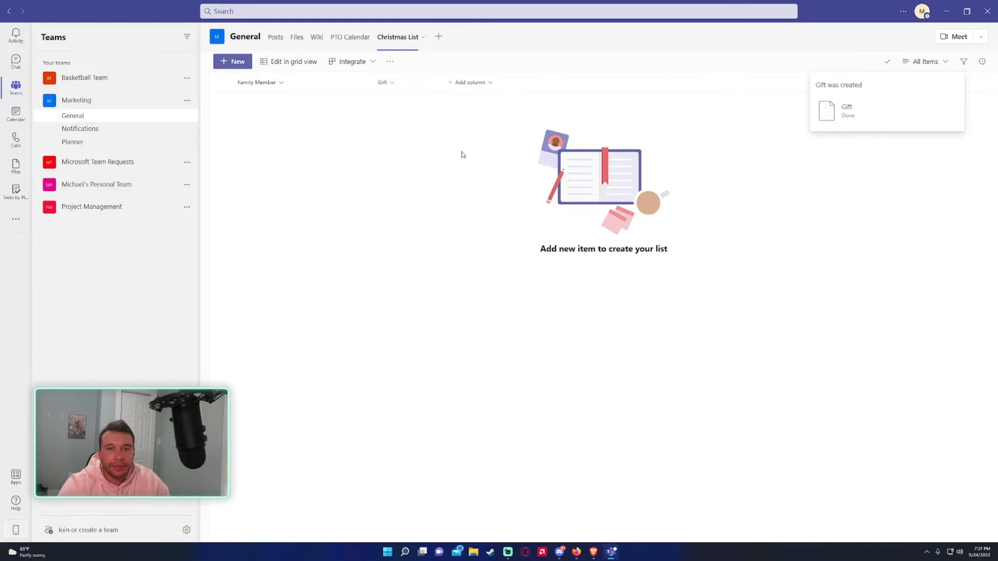
pyautogui.click(470, 82)
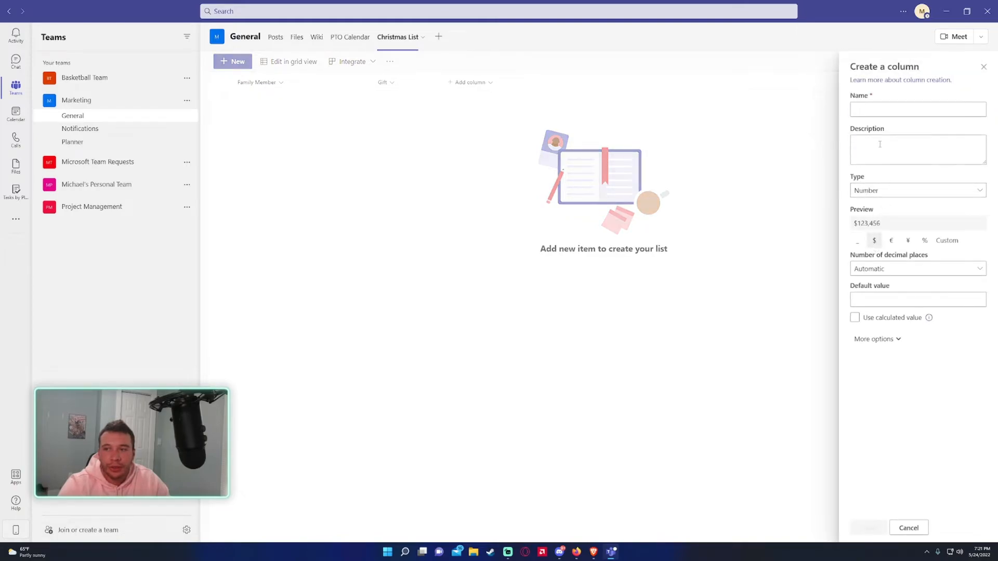
pyautogui.click(917, 108)
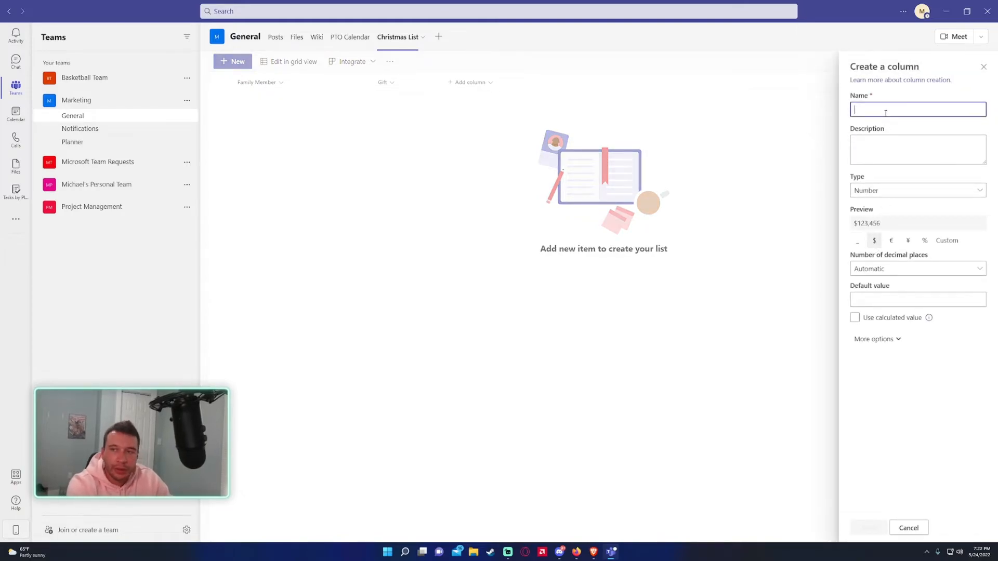
pyautogui.write('Money Spent')
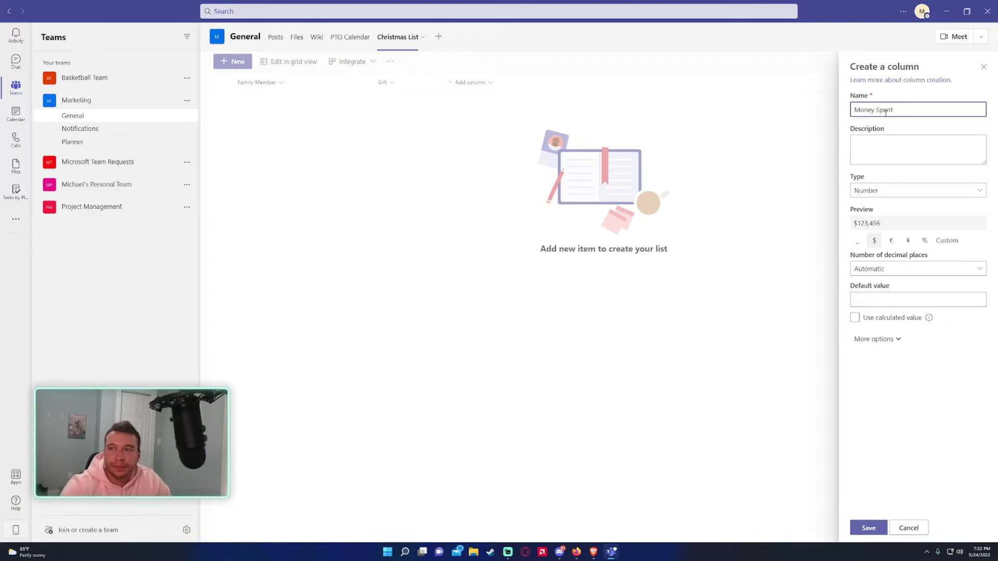
pyautogui.click(875, 338)
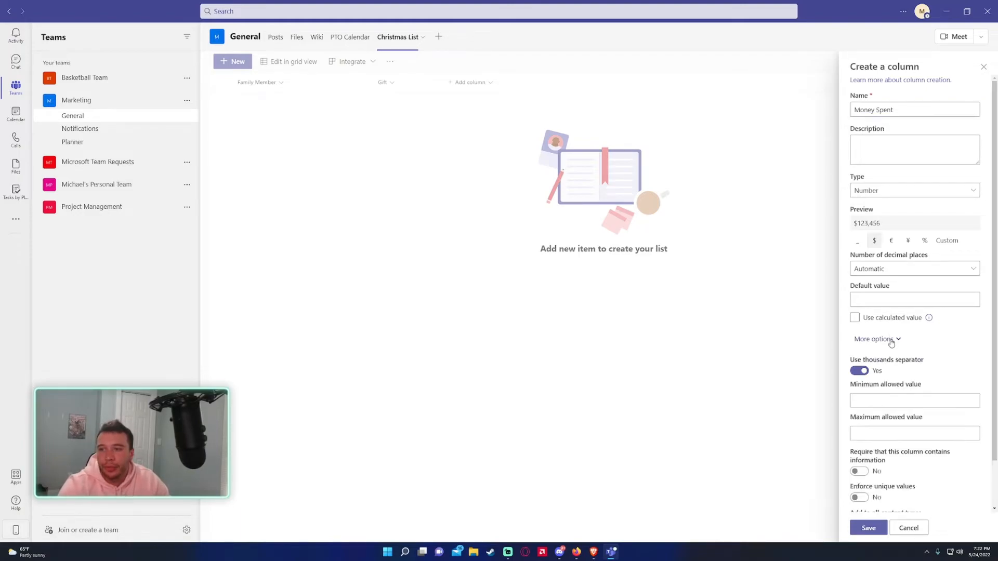
pyautogui.scroll(-3)
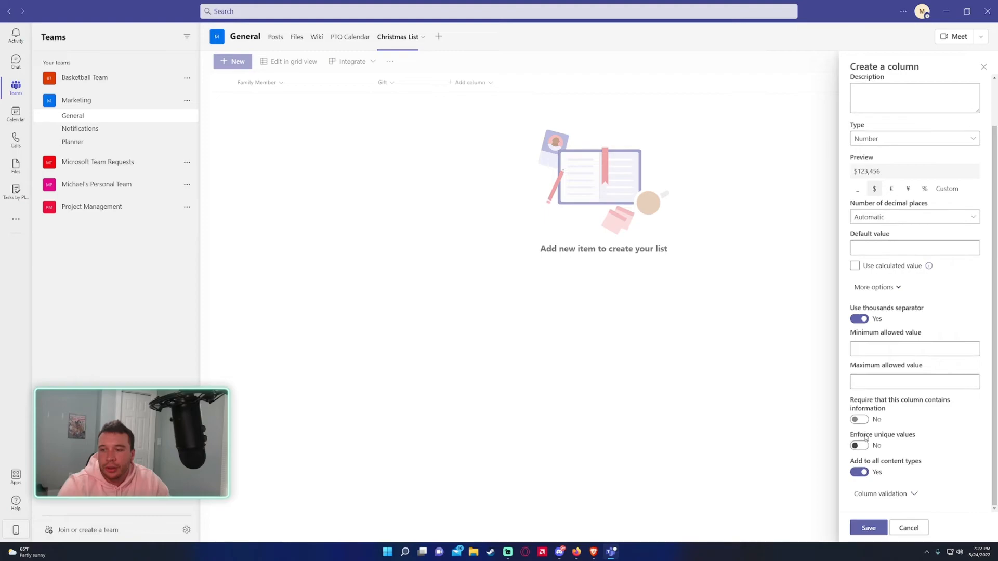
pyautogui.click(868, 528)
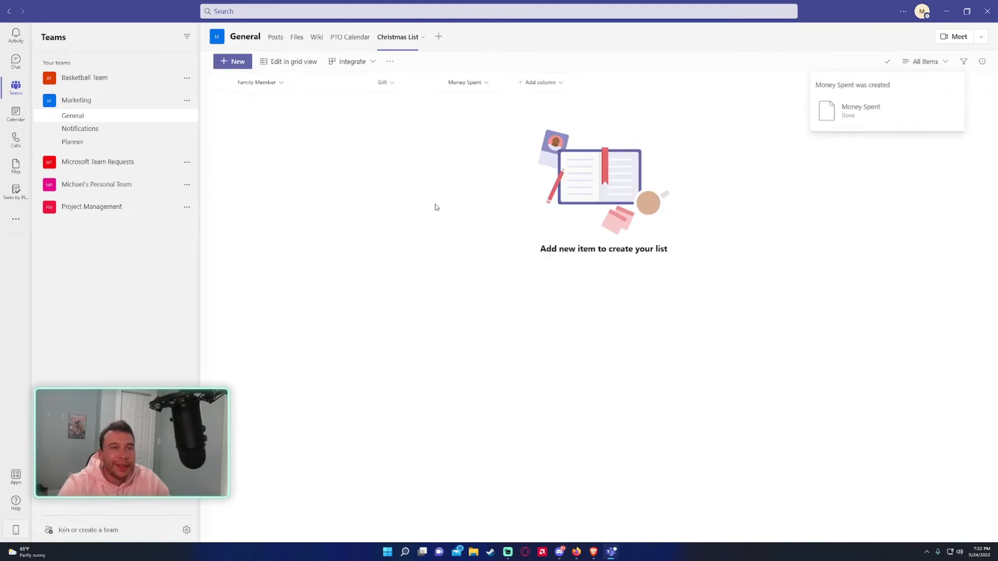
pyautogui.moveTo(517, 164)
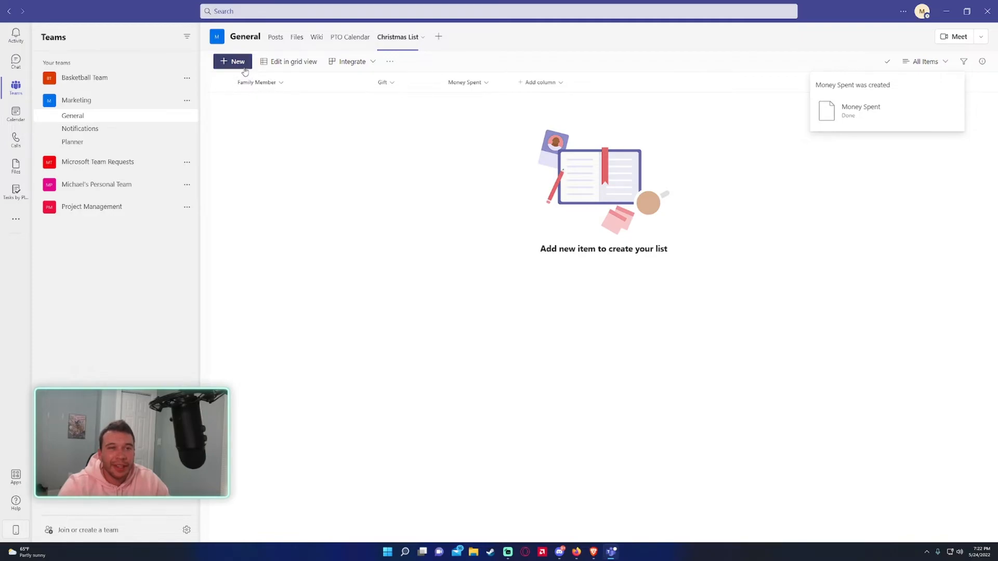
# Add a list item: Family Member Mom, Gift Pots and Pan Set, Money Spent 140
pyautogui.click(233, 61)
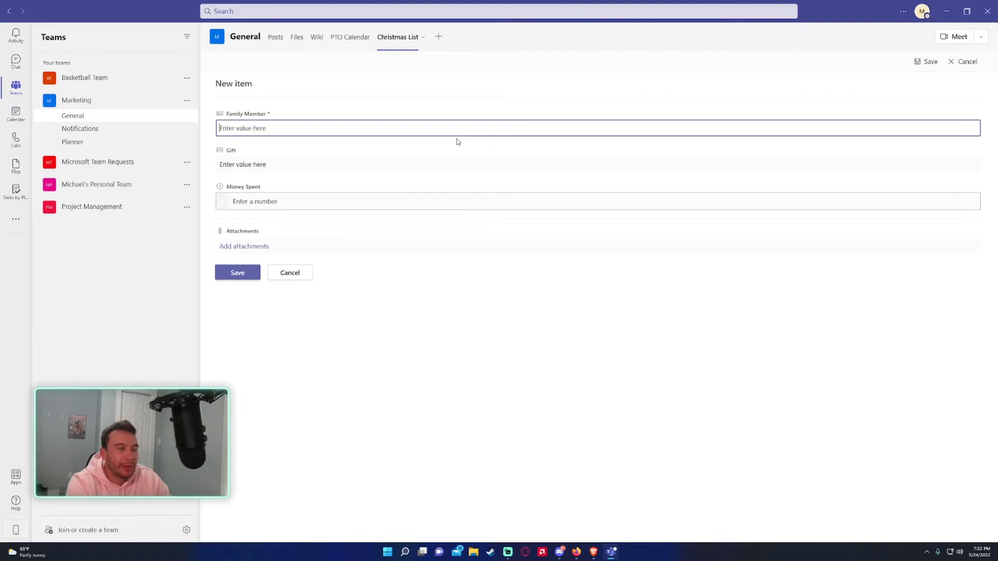
pyautogui.write('Mom')
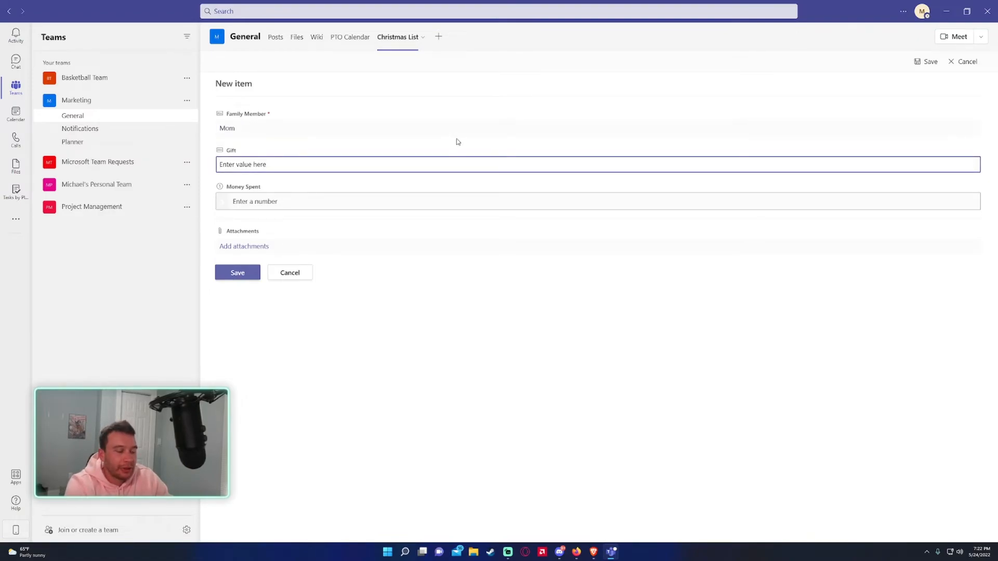
pyautogui.write('Pots and Pan Set')
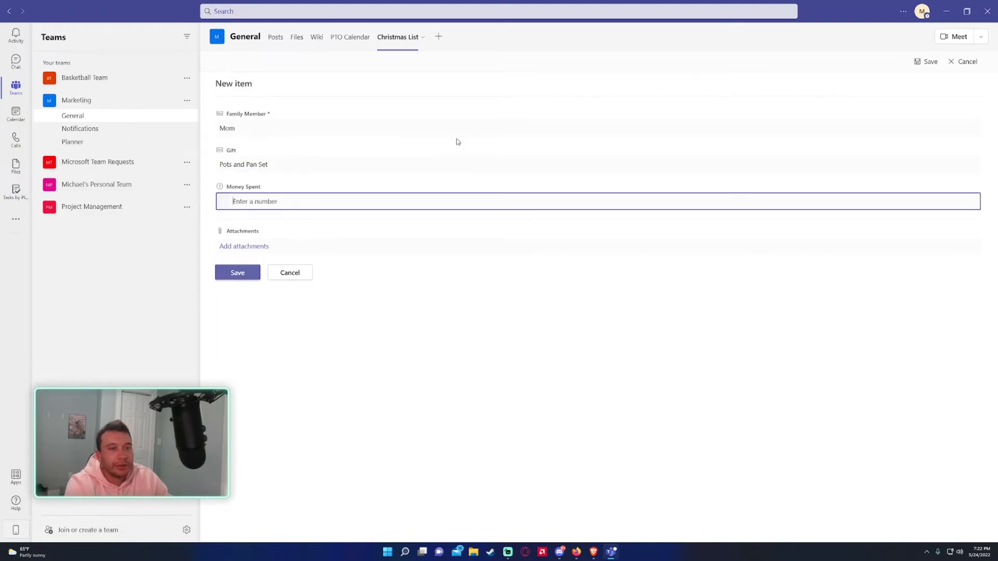
pyautogui.write('14')
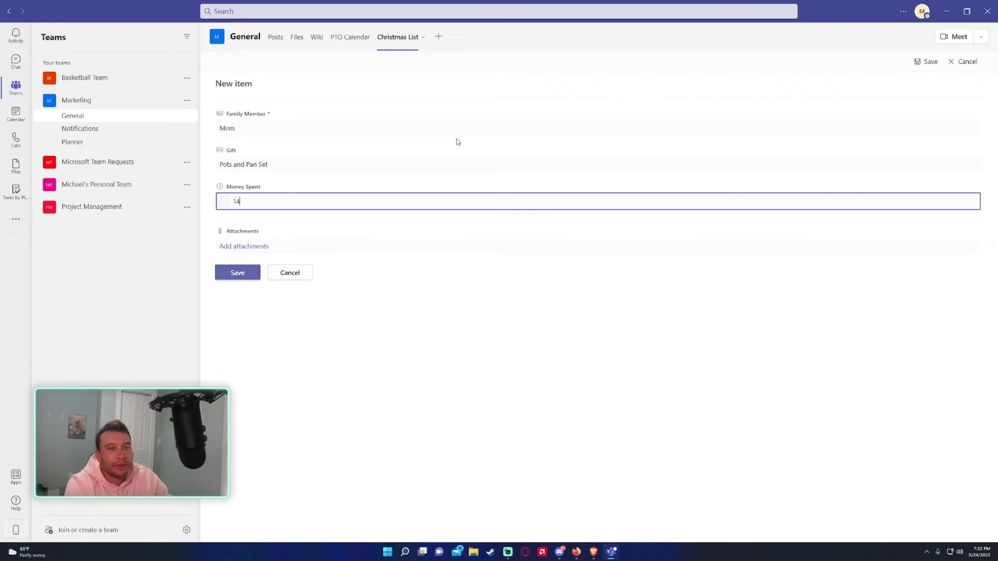
pyautogui.write('0')
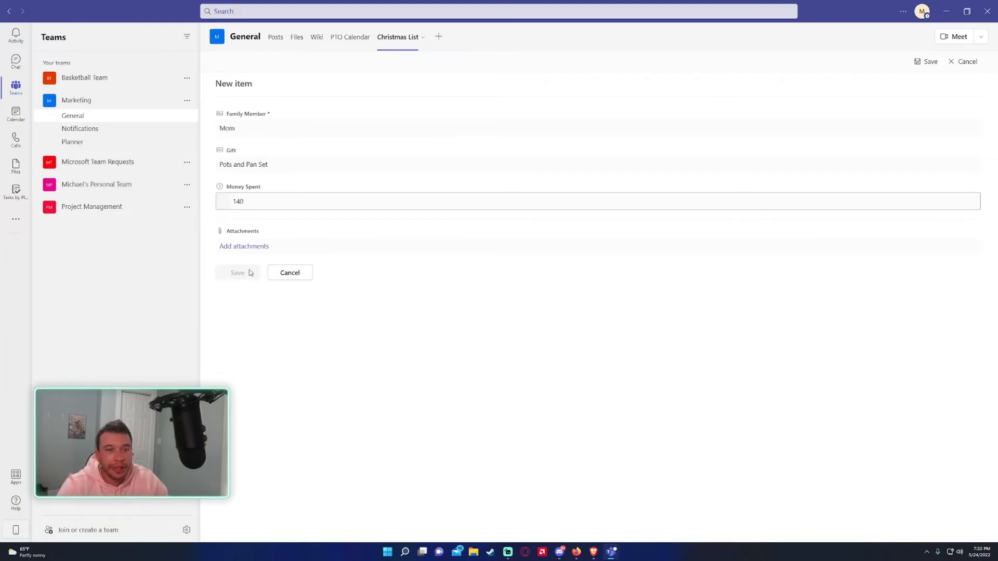
pyautogui.click(238, 273)
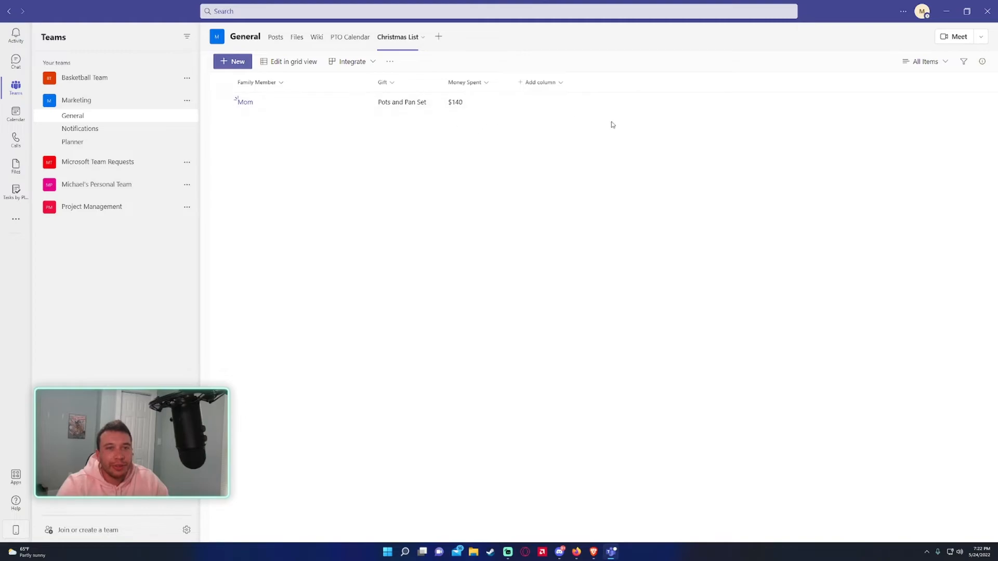
pyautogui.moveTo(350, 108)
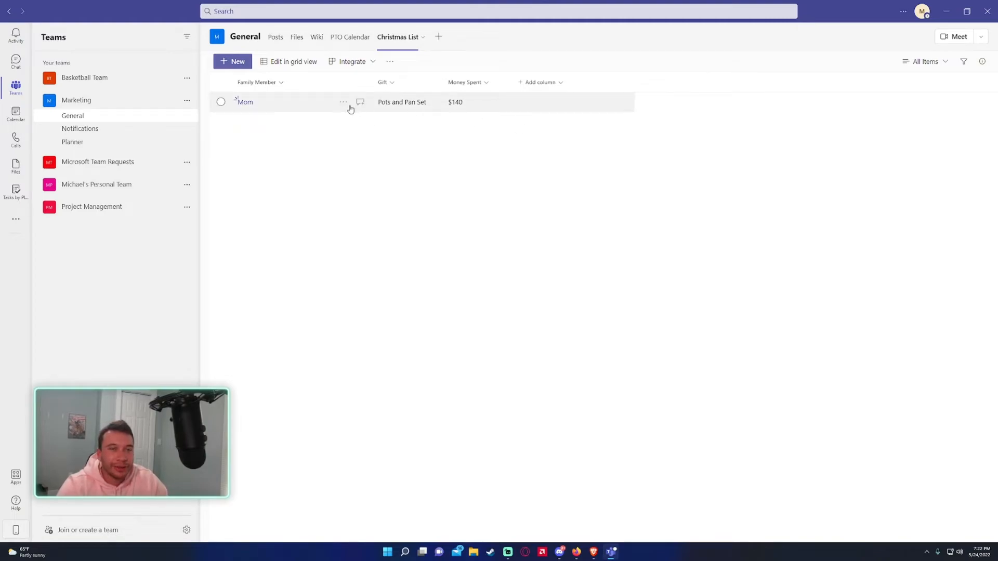
pyautogui.click(926, 61)
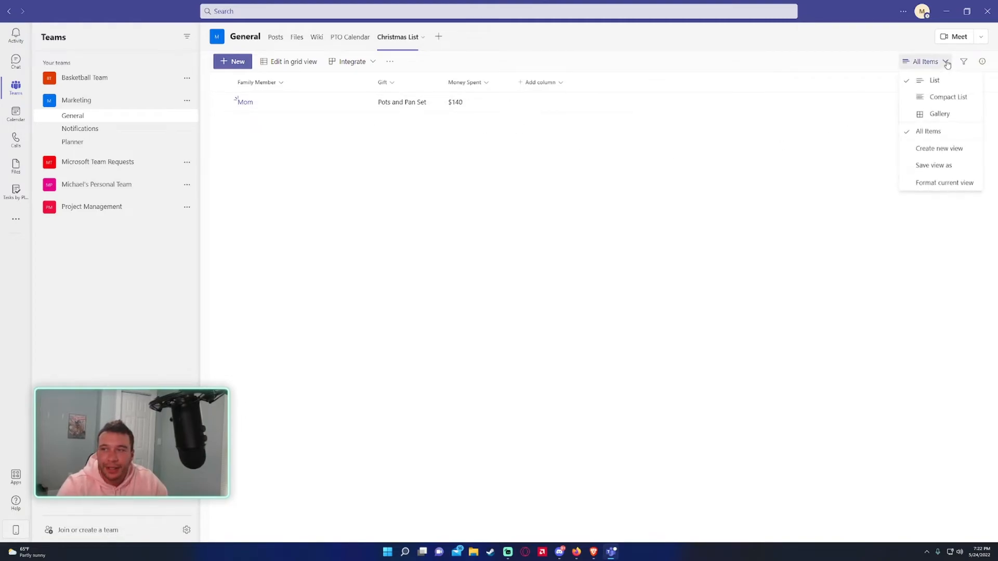
# Switch the Christmas List to Compact List view, cancelling a new-view attempt
pyautogui.click(948, 97)
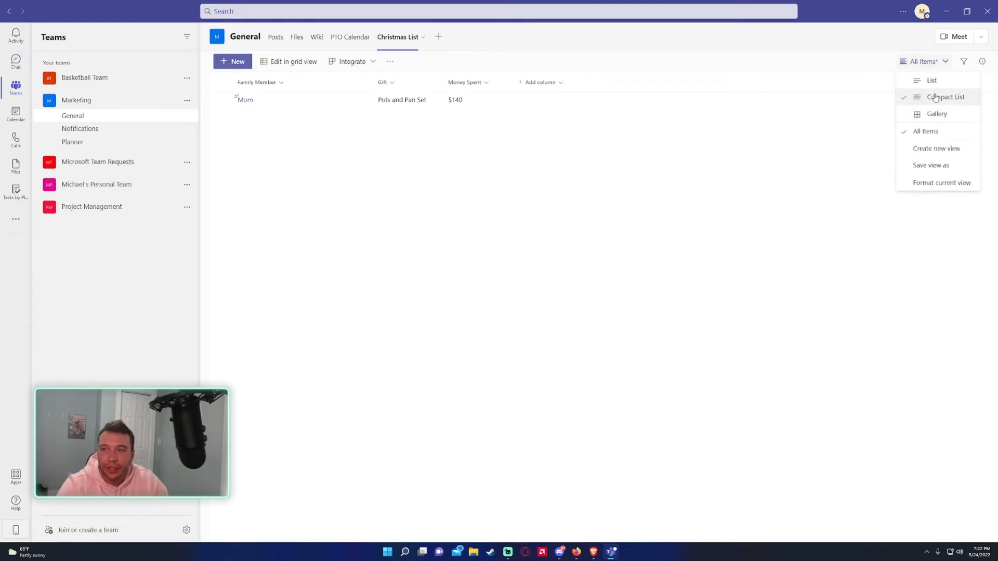
pyautogui.click(936, 148)
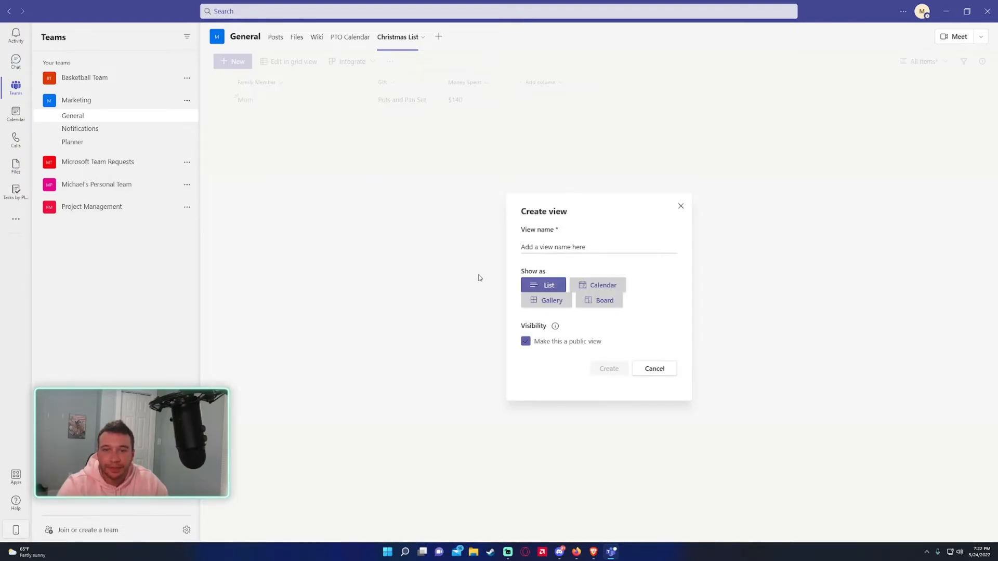
pyautogui.click(924, 61)
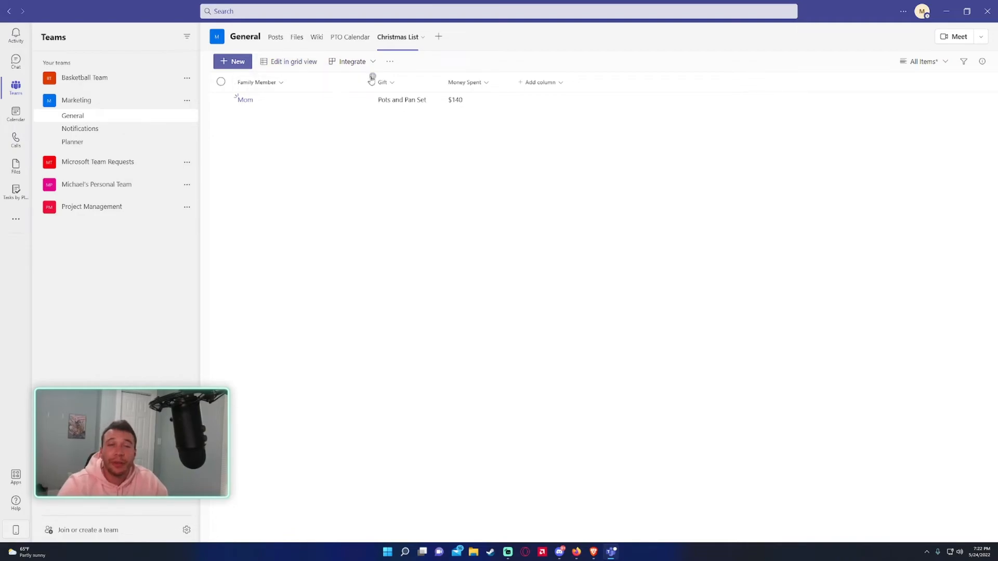
pyautogui.moveTo(390, 68)
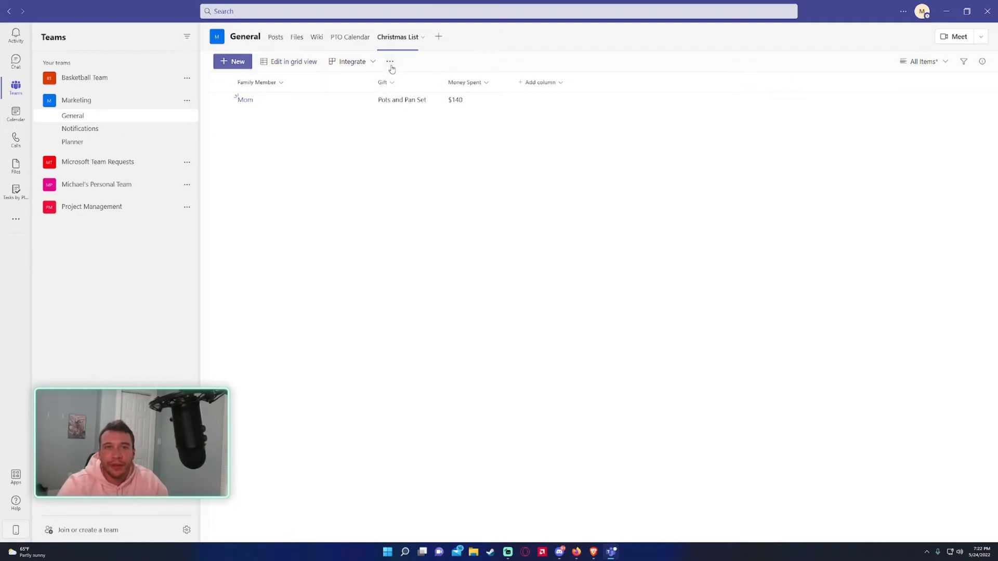
pyautogui.click(389, 61)
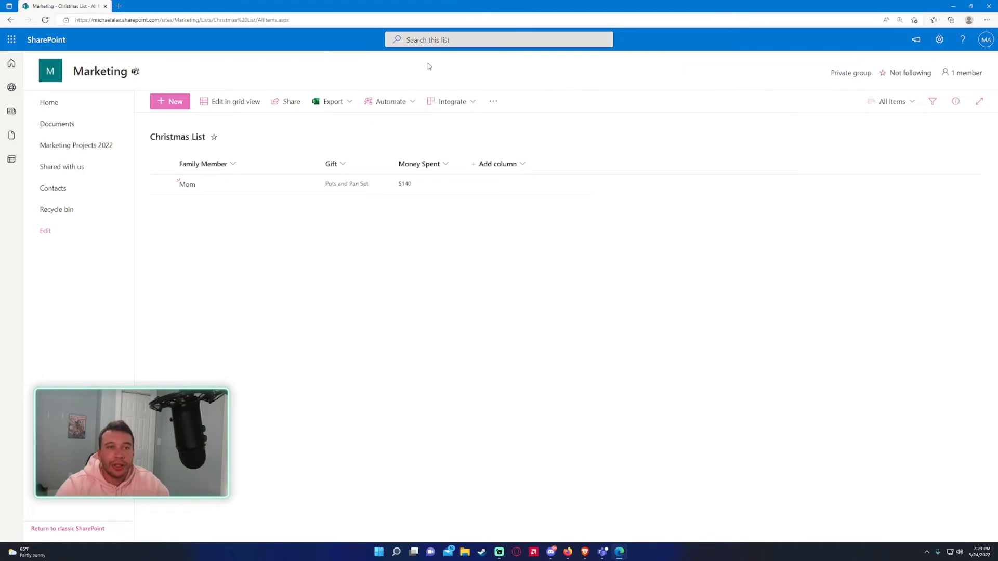
pyautogui.moveTo(950, 71)
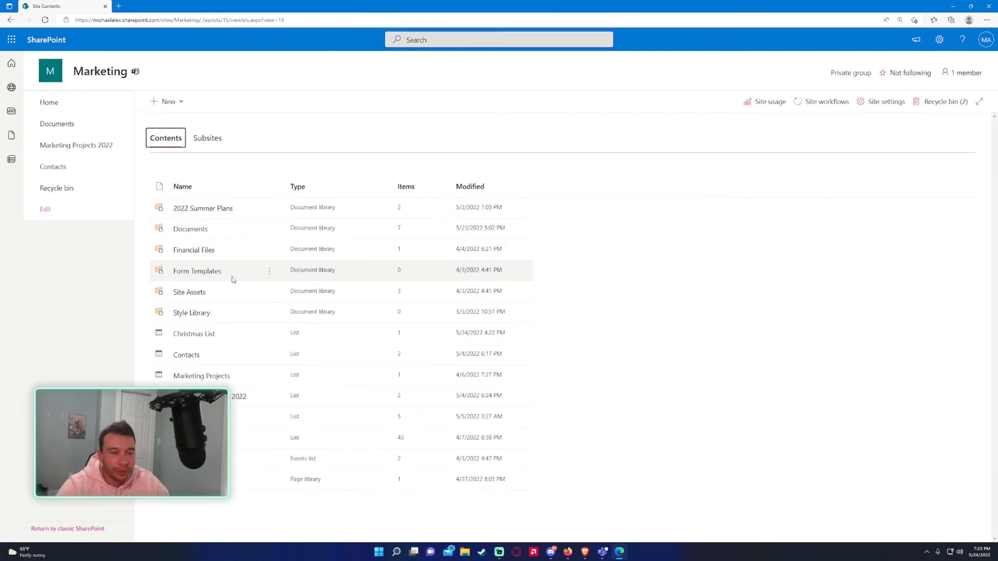
pyautogui.moveTo(222, 355)
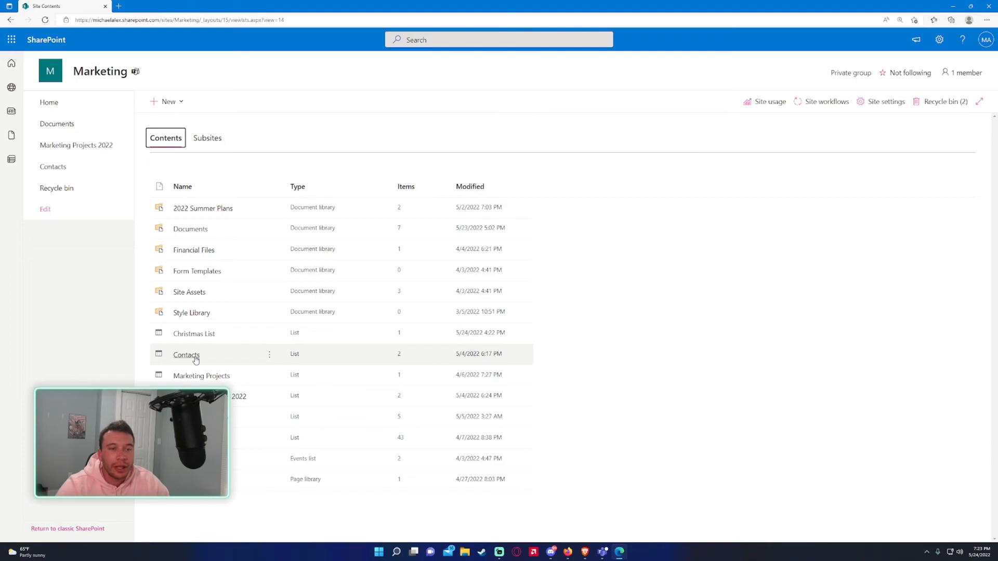
# Open Christmas List from the Marketing site contents and show its view options
pyautogui.click(193, 334)
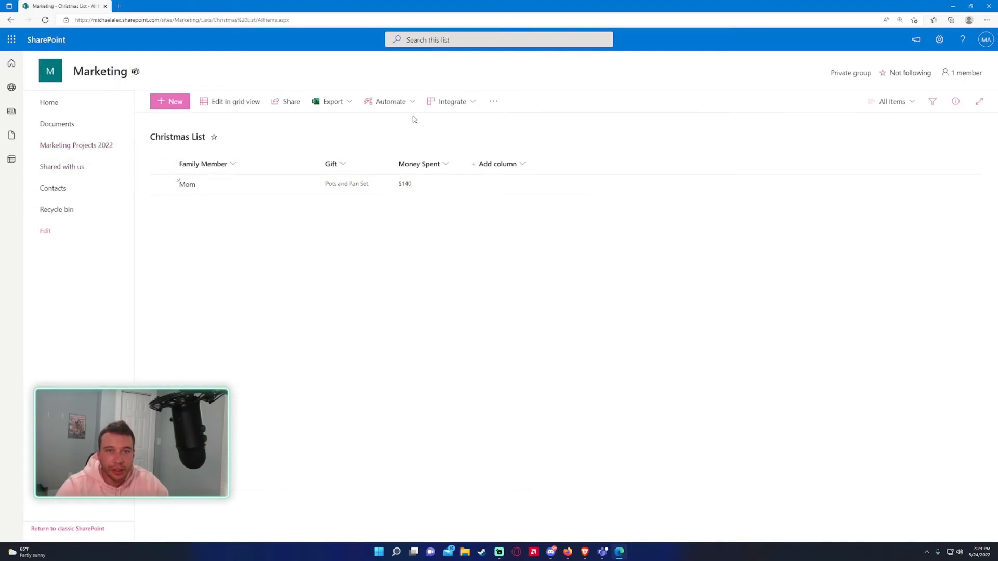
pyautogui.click(891, 102)
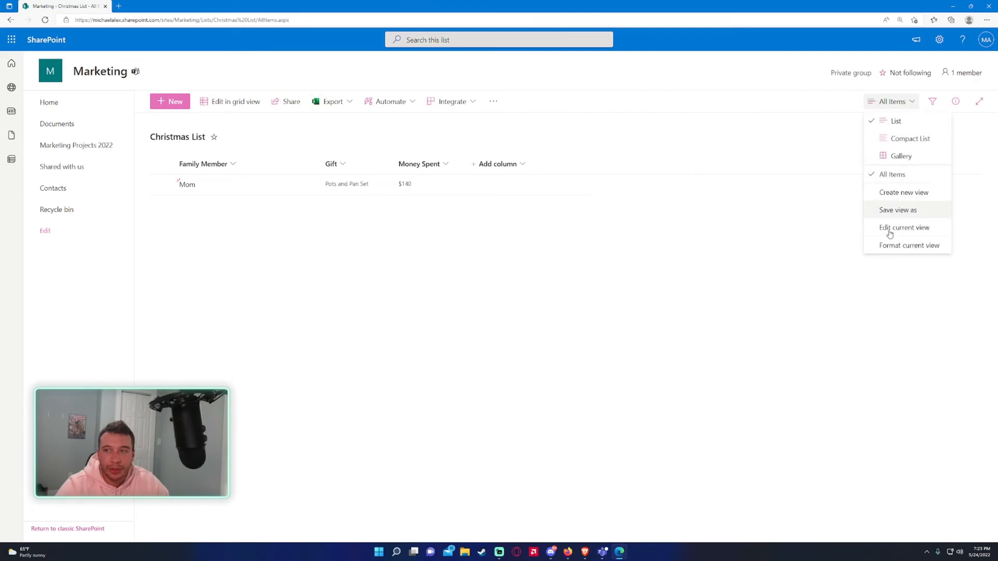
pyautogui.click(938, 39)
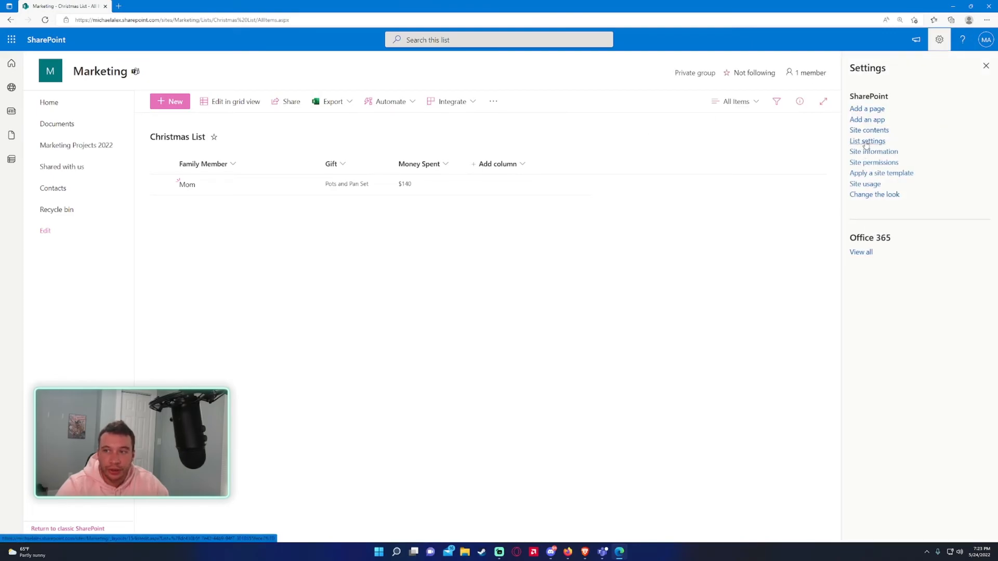
pyautogui.click(867, 141)
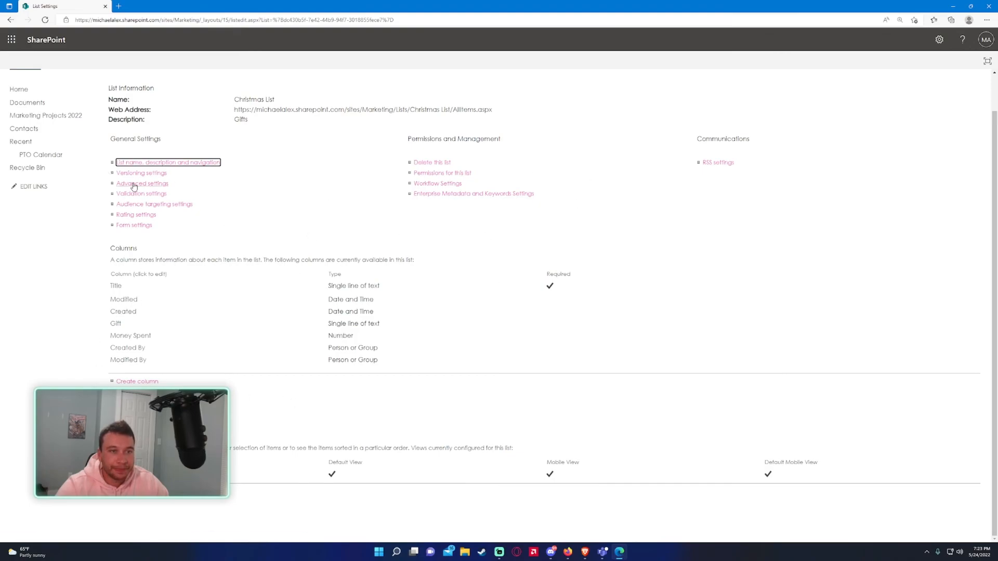
pyautogui.click(10, 20)
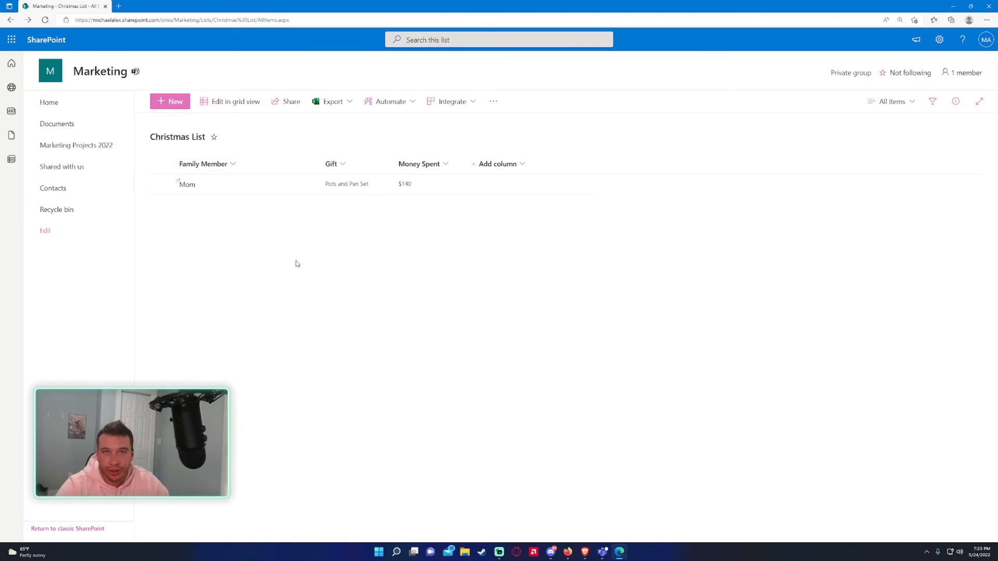
pyautogui.click(604, 552)
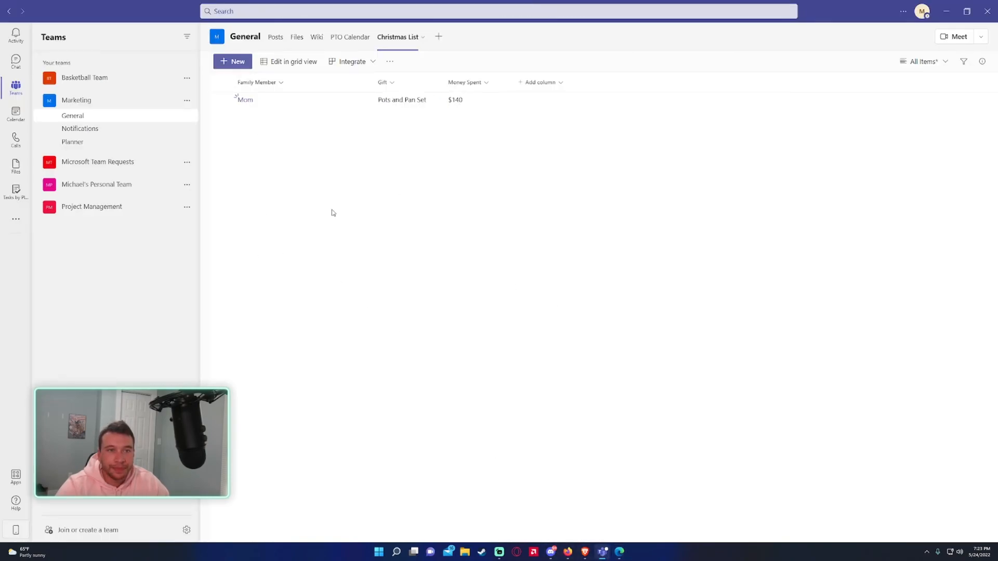
pyautogui.moveTo(553, 65)
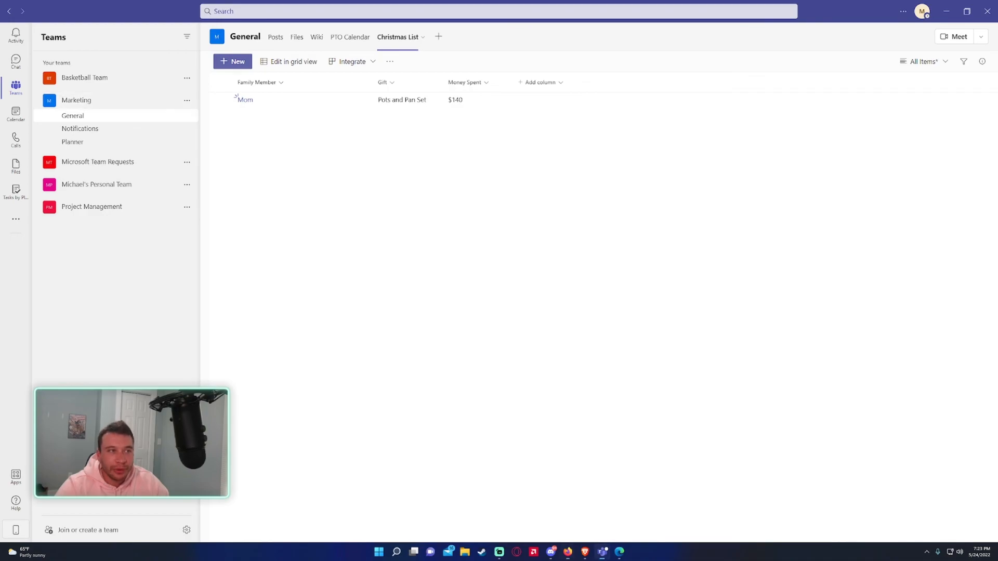
pyautogui.moveTo(432, 222)
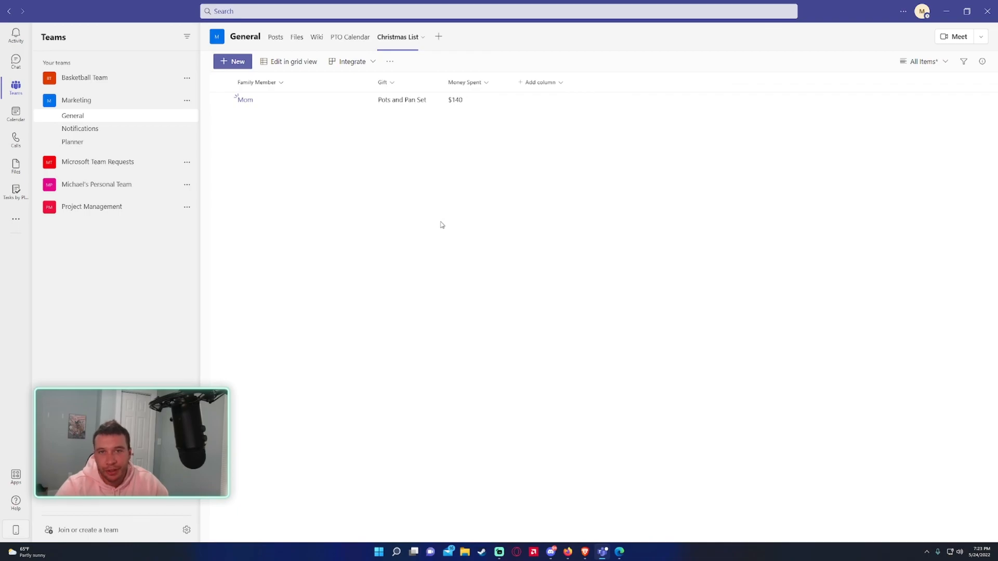
pyautogui.moveTo(372, 266)
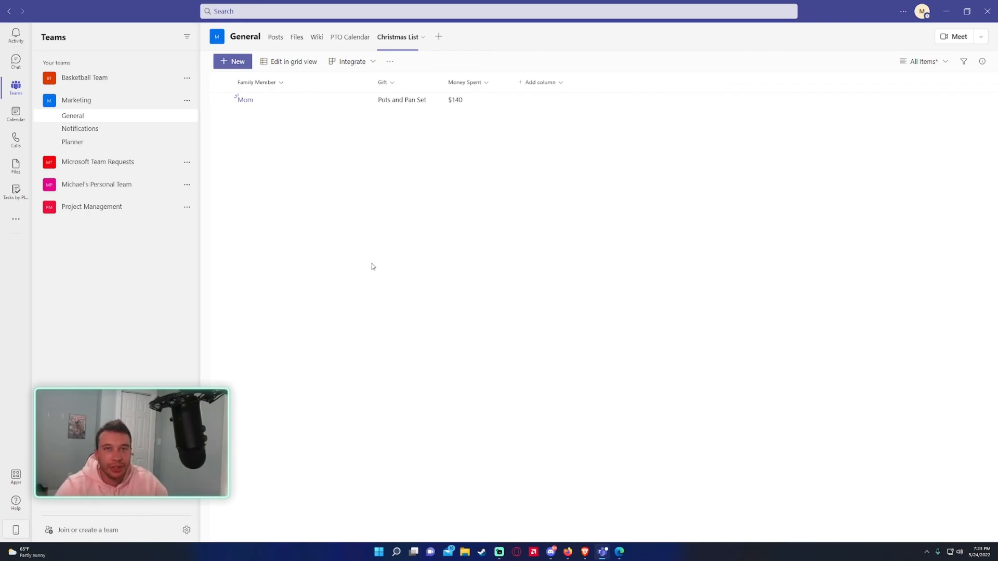
pyautogui.moveTo(420, 213)
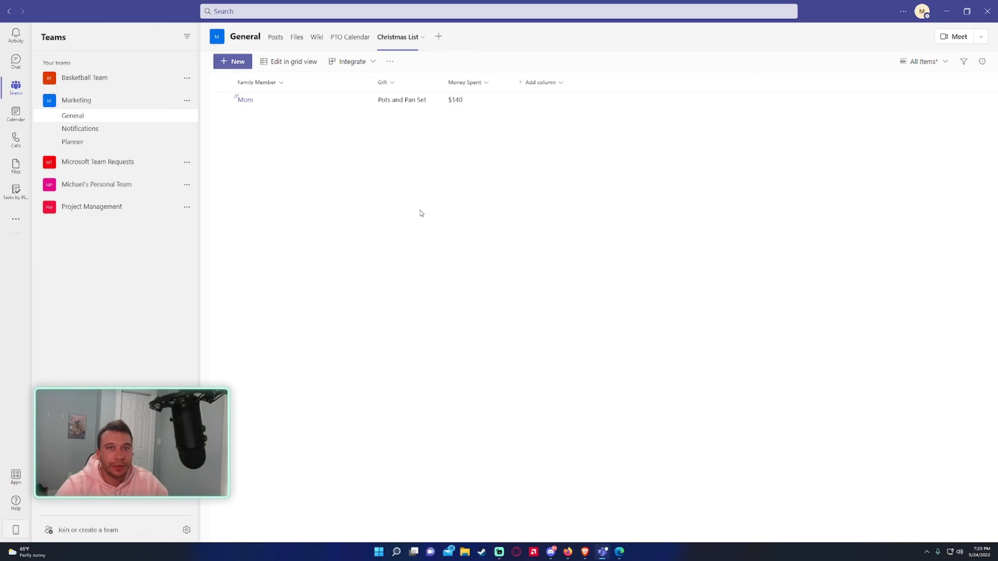
pyautogui.moveTo(493, 216)
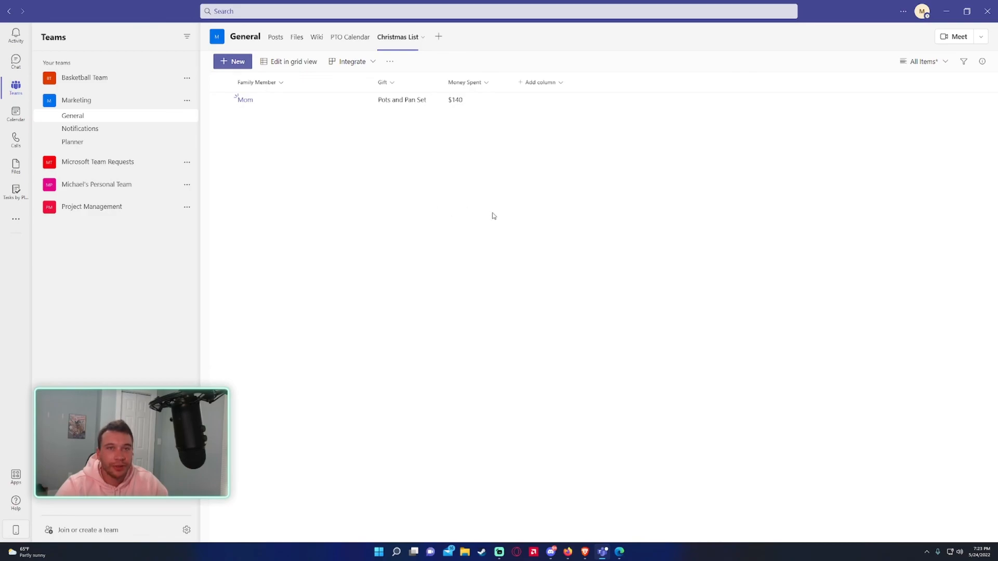
pyautogui.moveTo(358, 261)
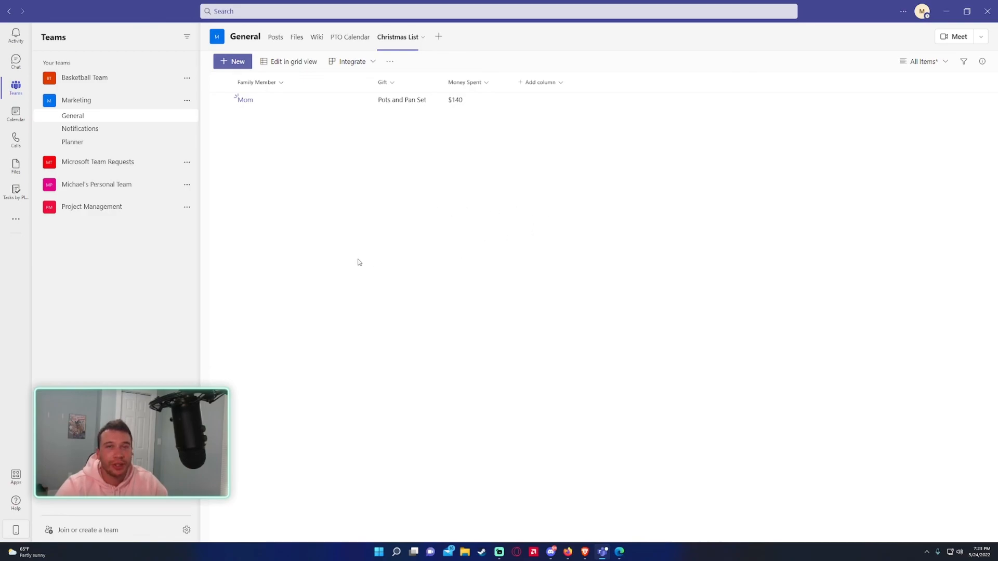